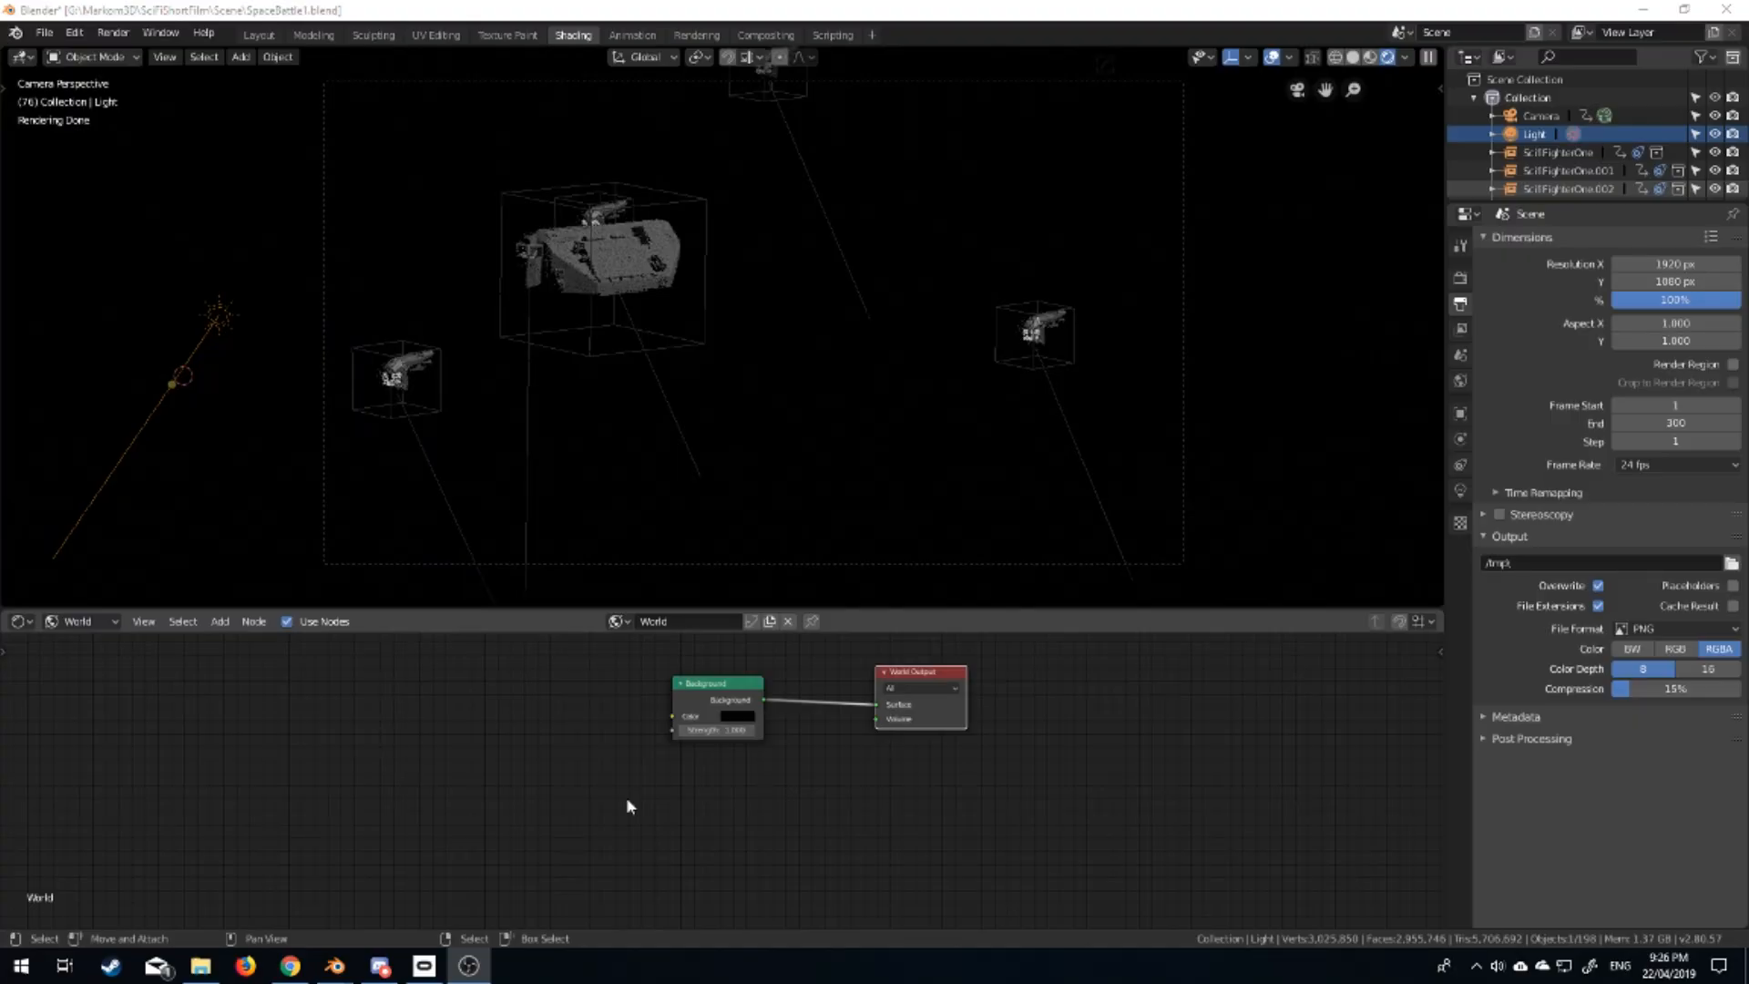
{"action": "mouse_move", "coordinate": [688, 638]}
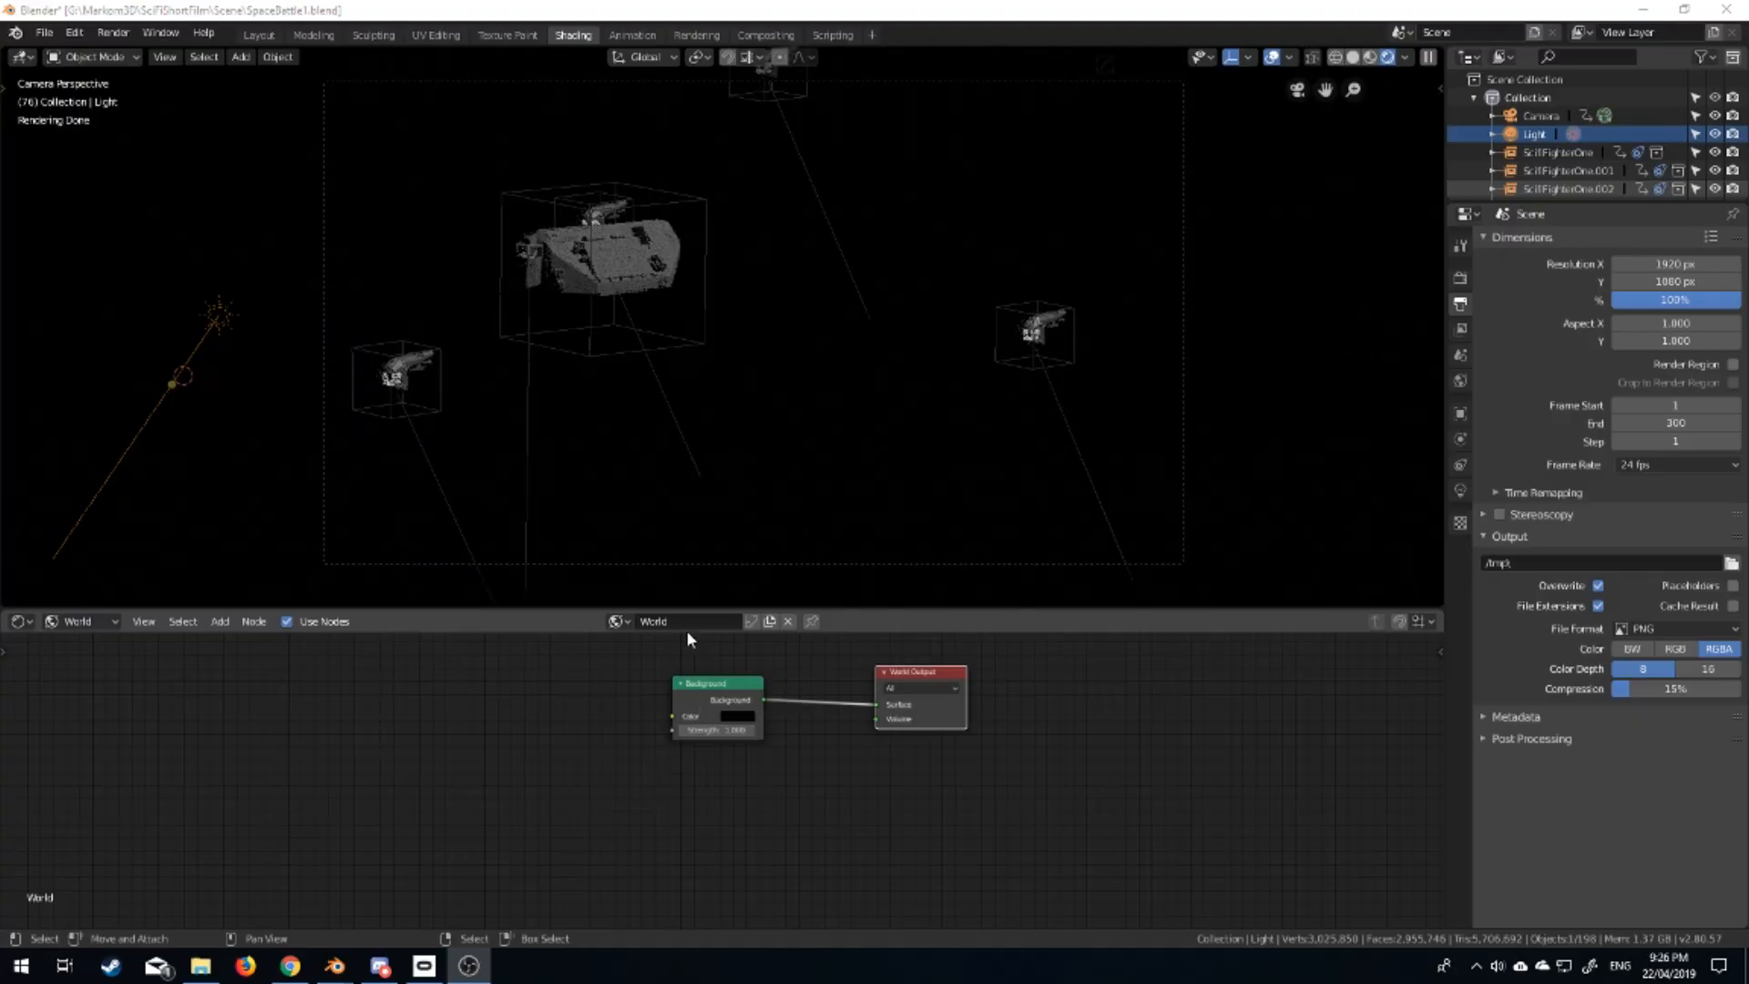
{"action": "mouse_move", "coordinate": [999, 277]}
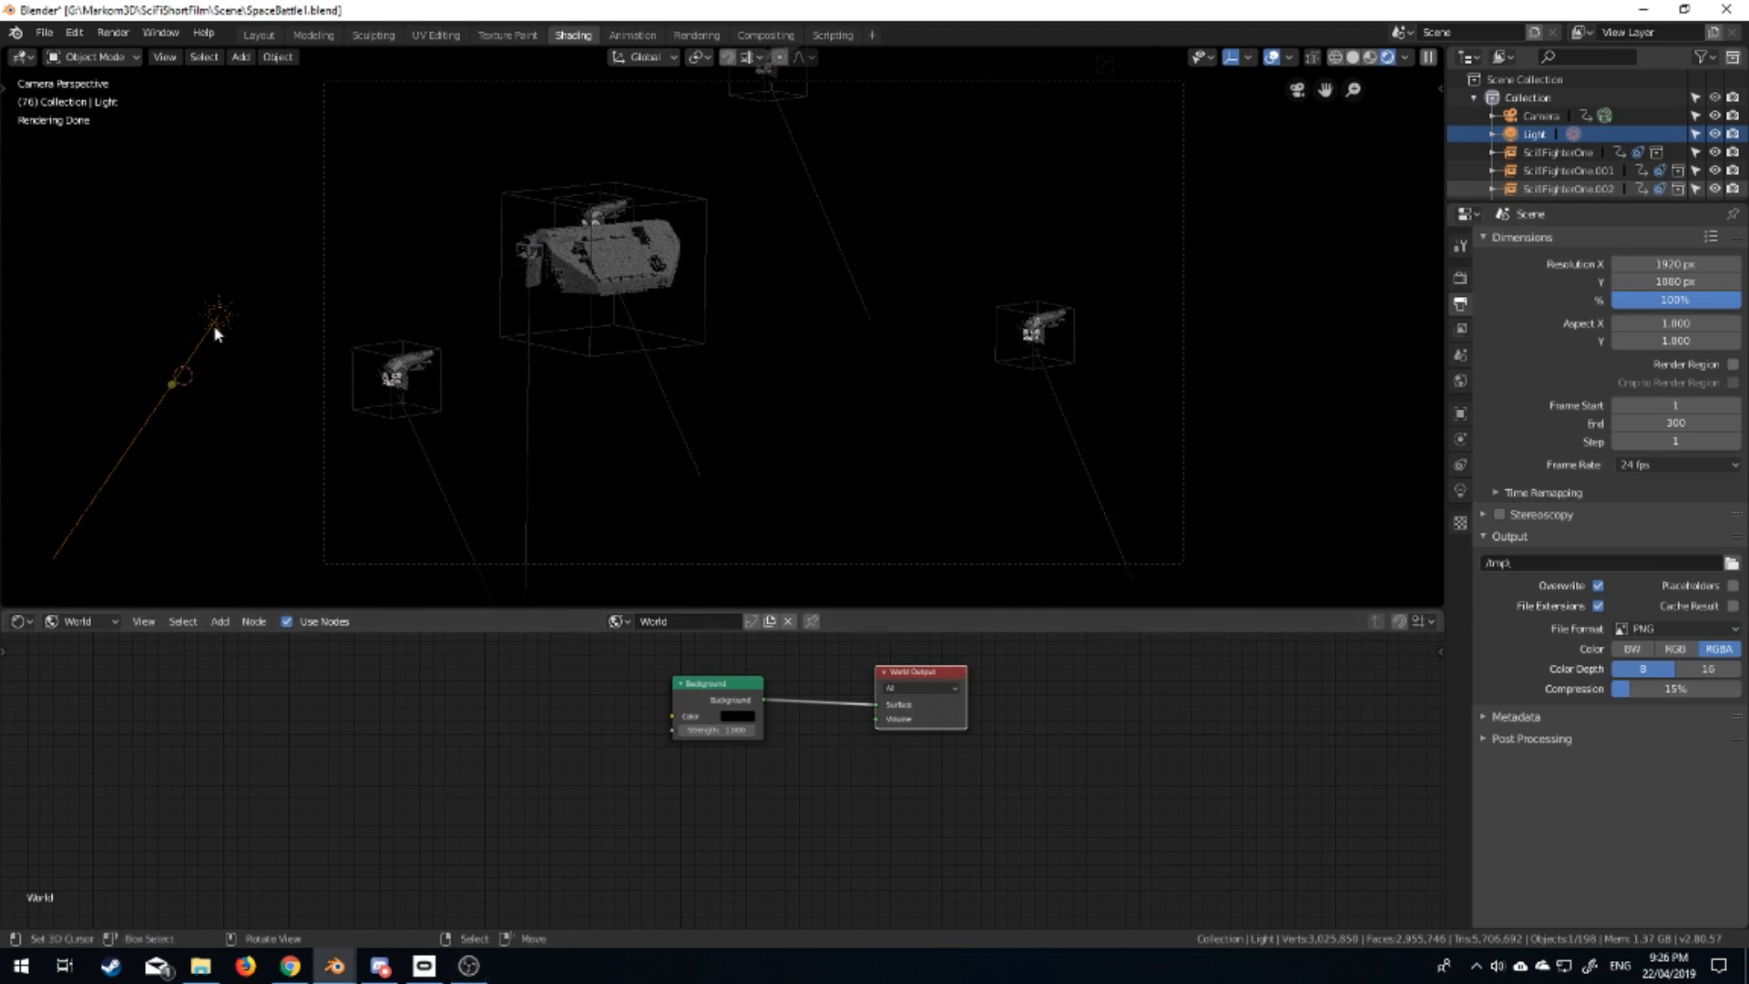
{"action": "mouse_move", "coordinate": [723, 291]}
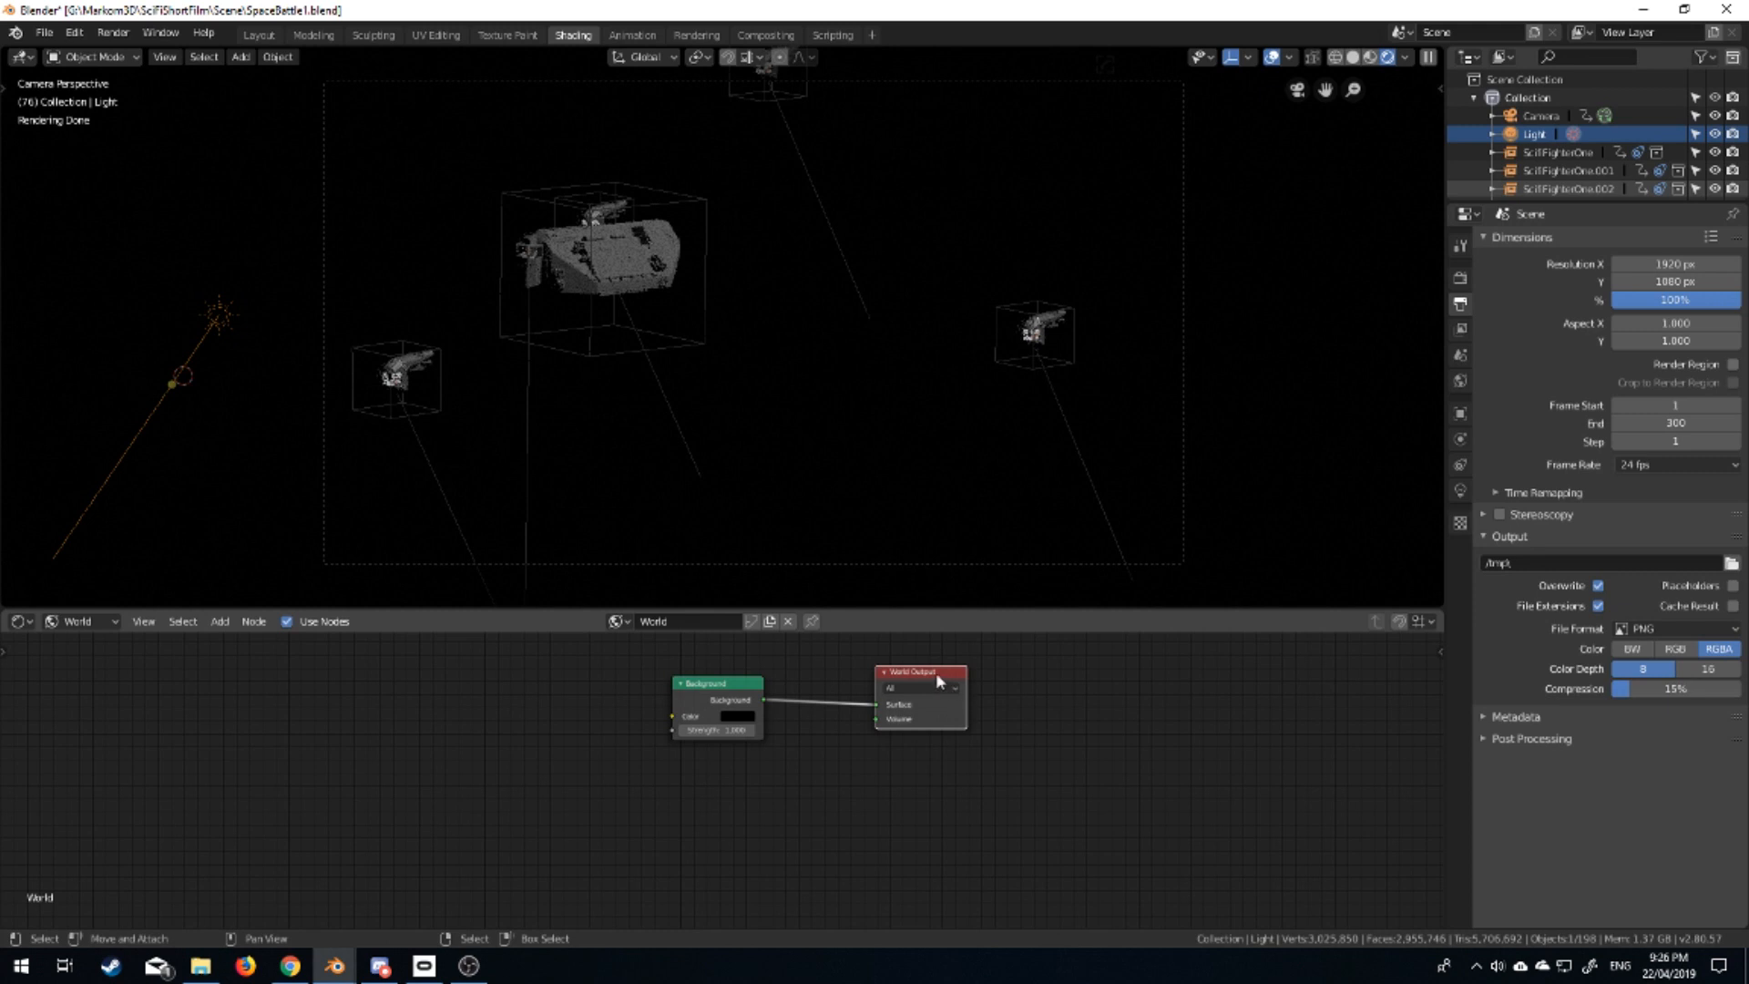
{"action": "mouse_move", "coordinate": [694, 672]}
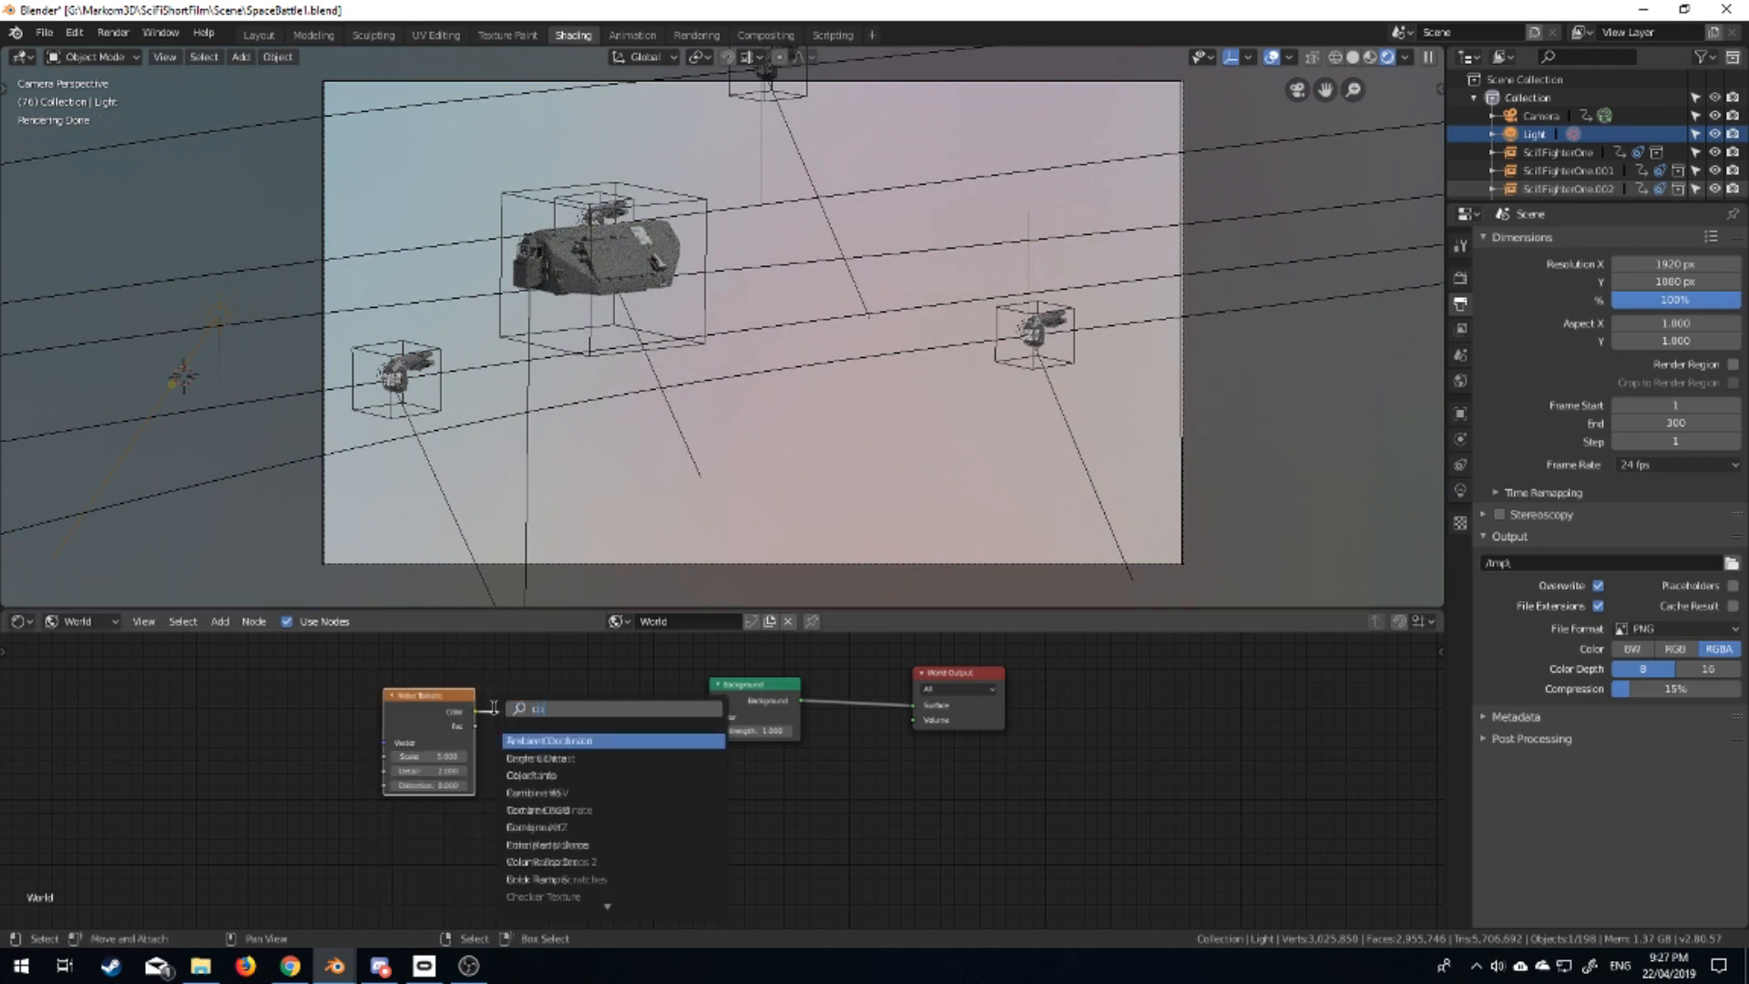
Insert a ColorRamp between the 5000-scale Noise Texture and the Background to get white star specks.
{"action": "left_click", "coordinate": [547, 740]}
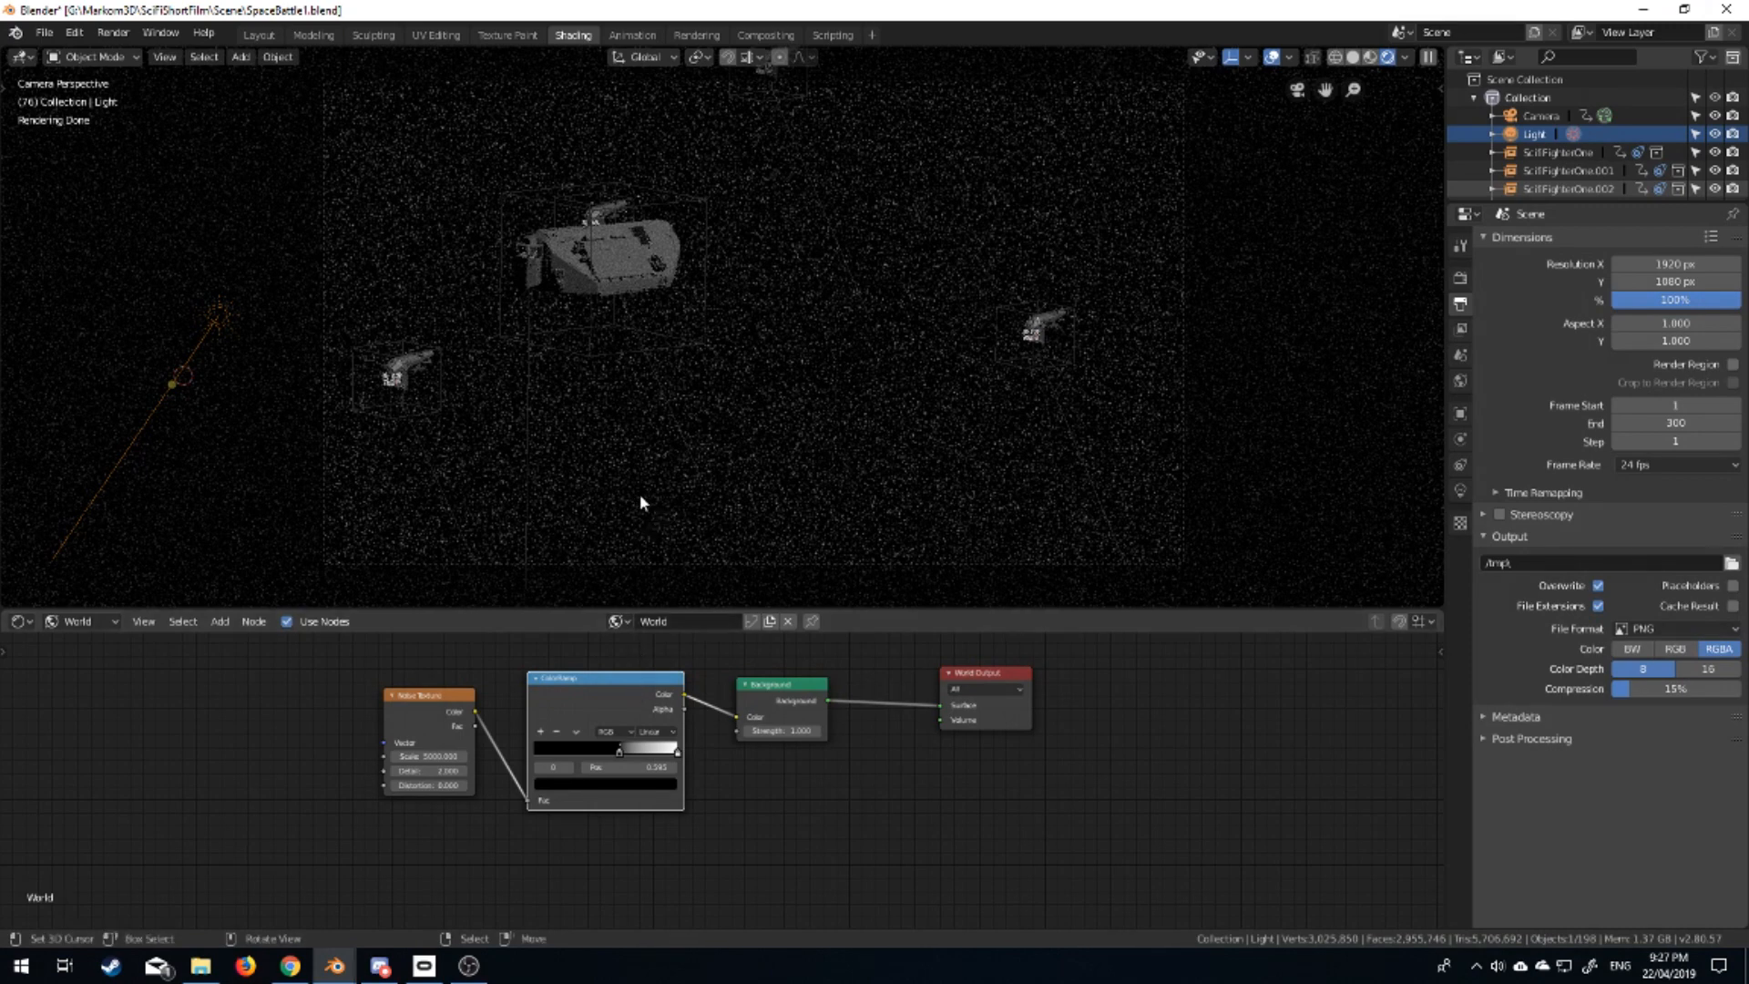
{"action": "mouse_move", "coordinate": [654, 510]}
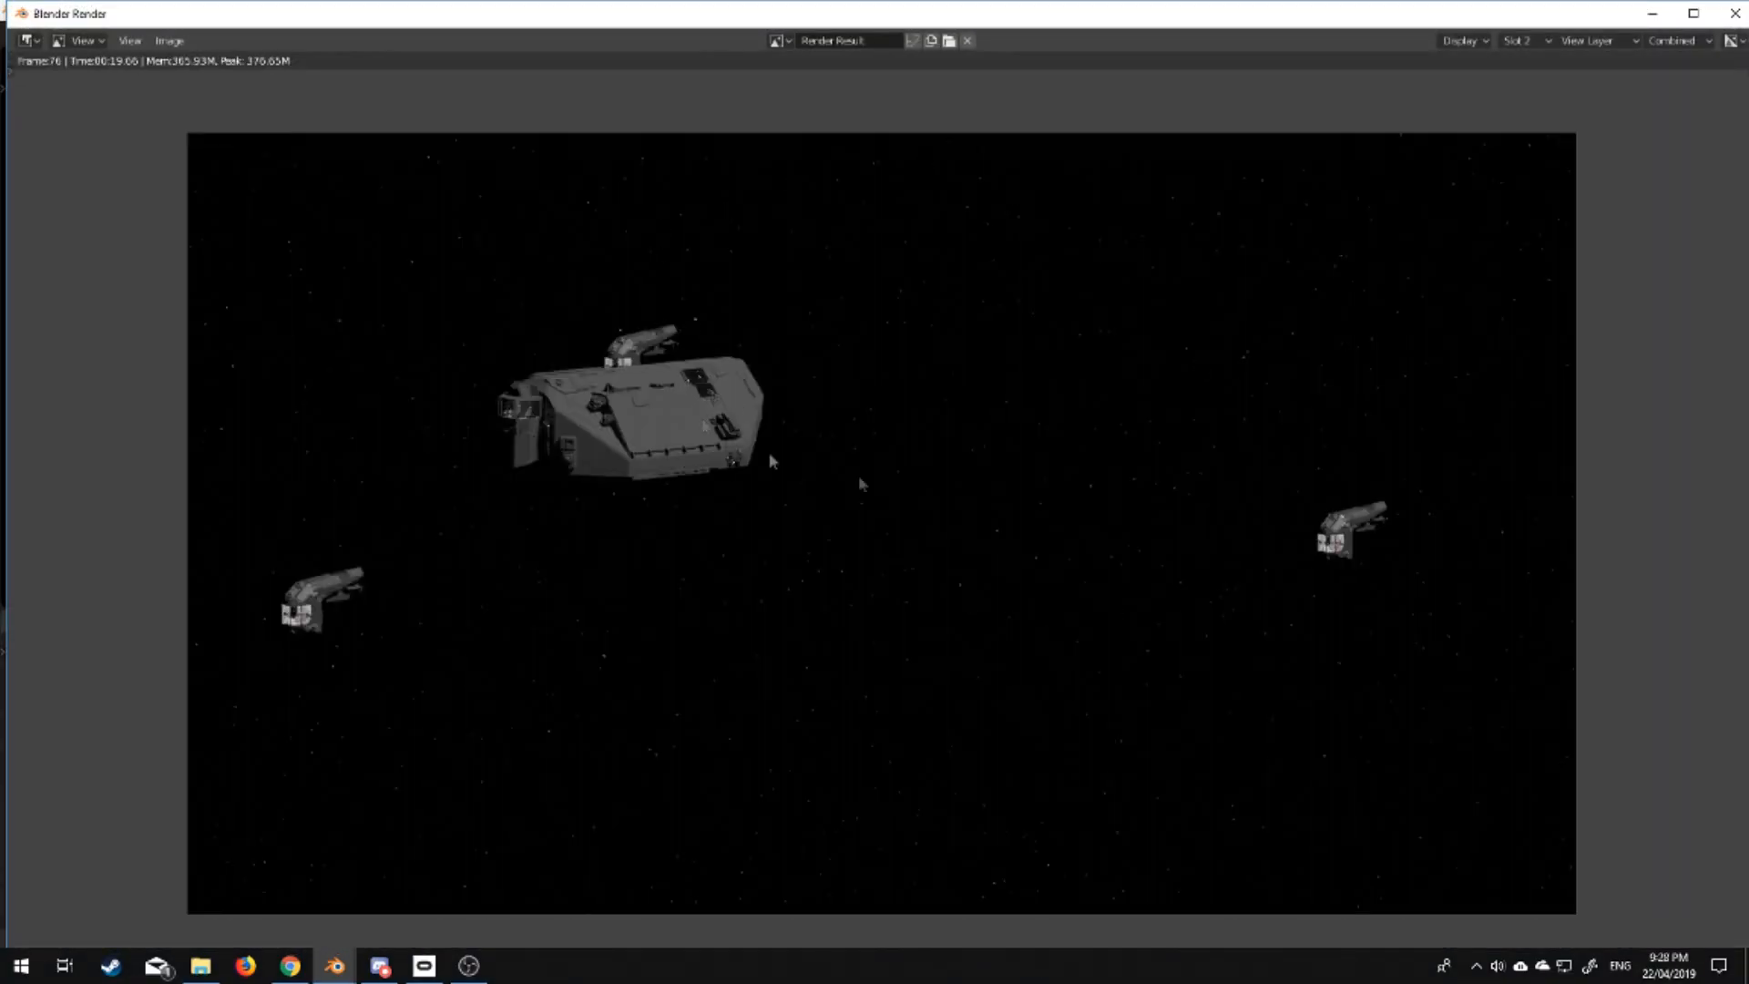
{"action": "mouse_move", "coordinate": [1131, 384]}
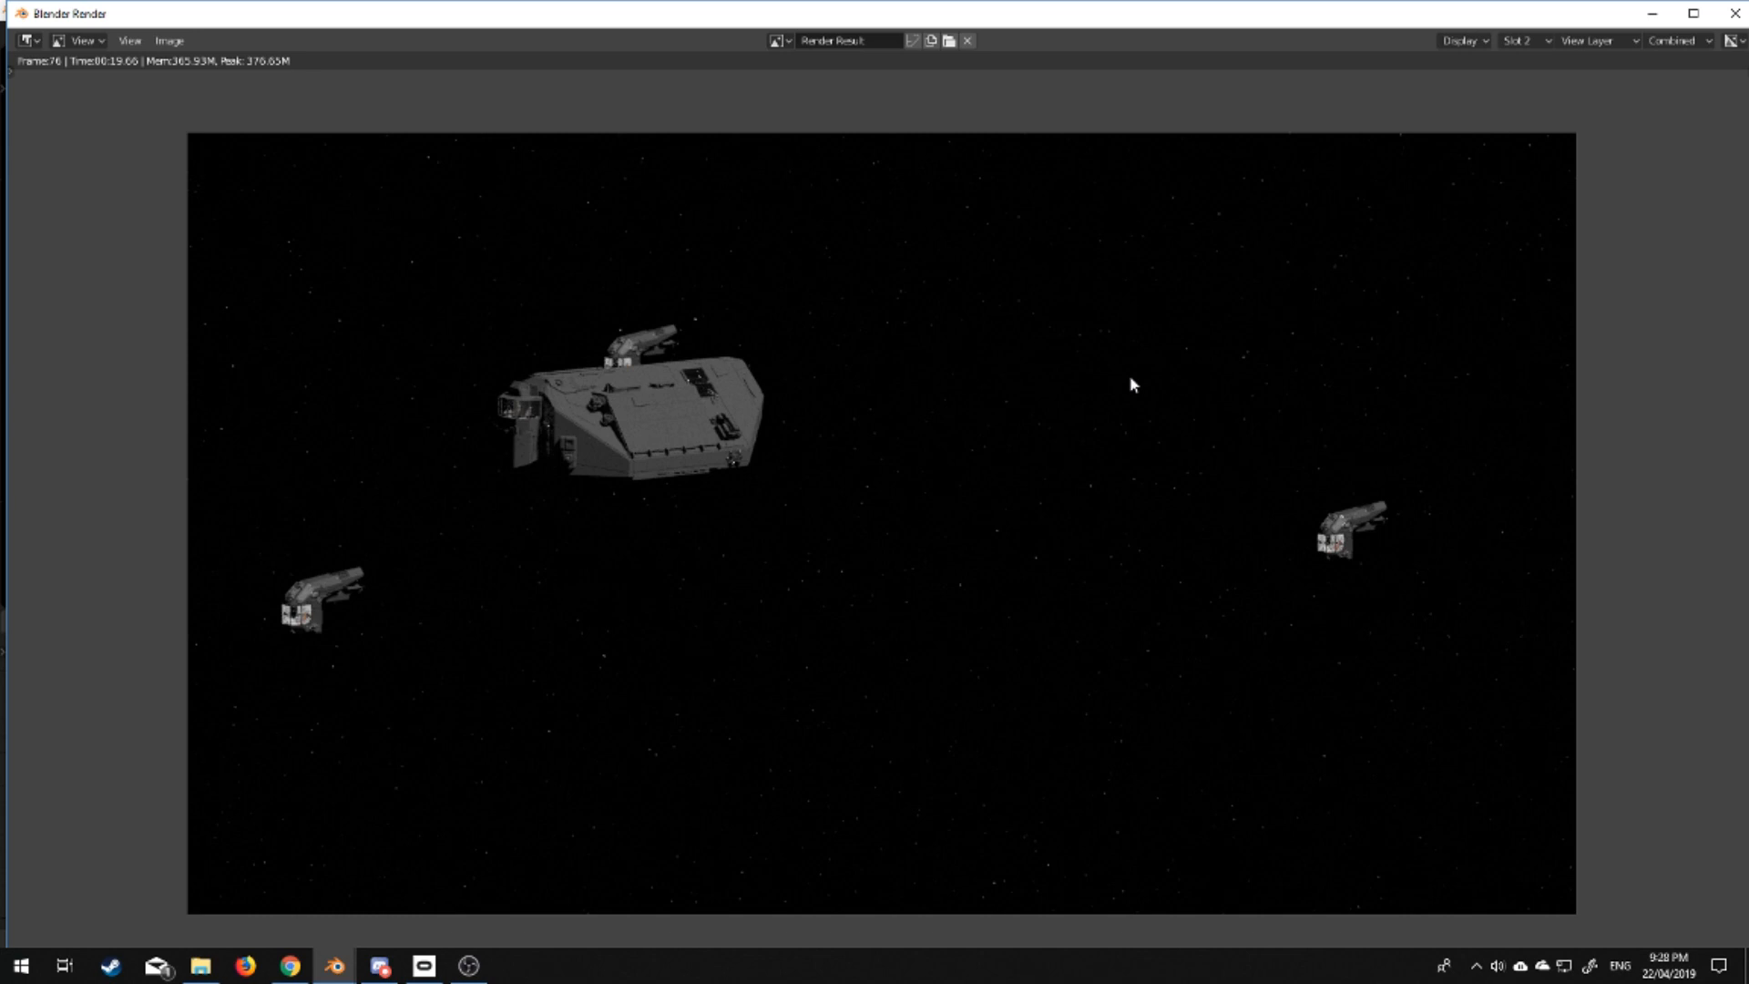
{"action": "mouse_move", "coordinate": [1735, 12]}
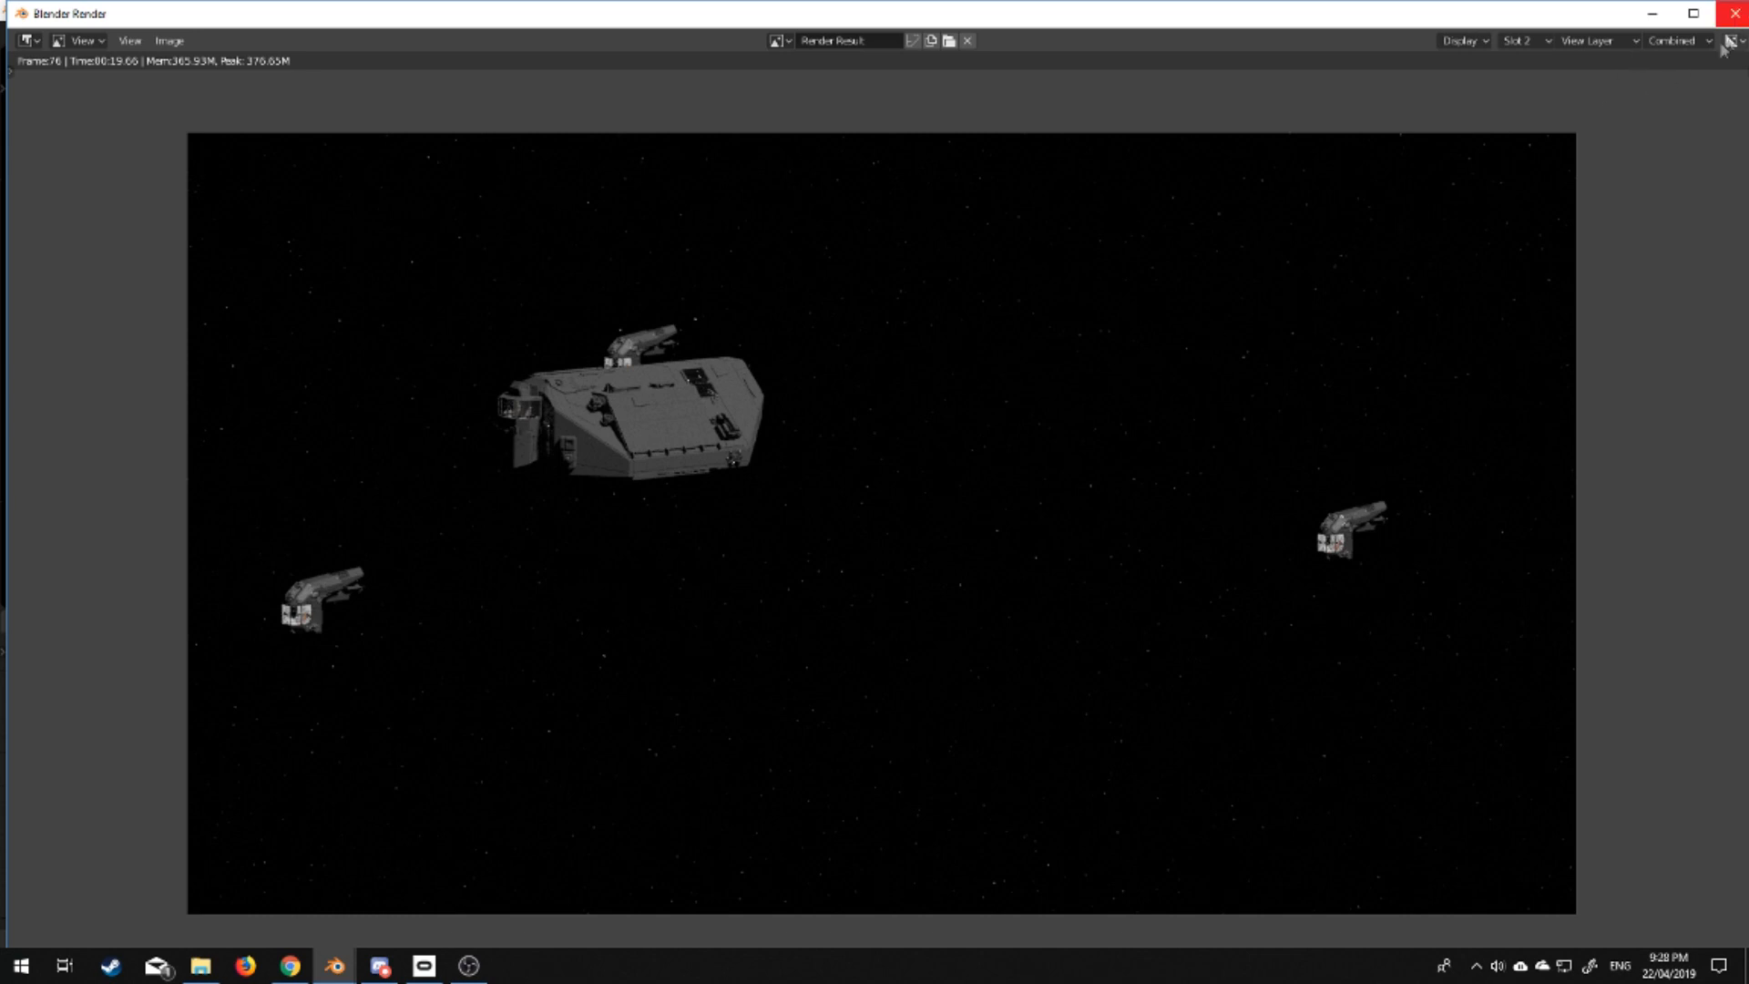
Close the Render Result window after checking the ships against the sparse starfield.
{"action": "left_click", "coordinate": [1519, 40]}
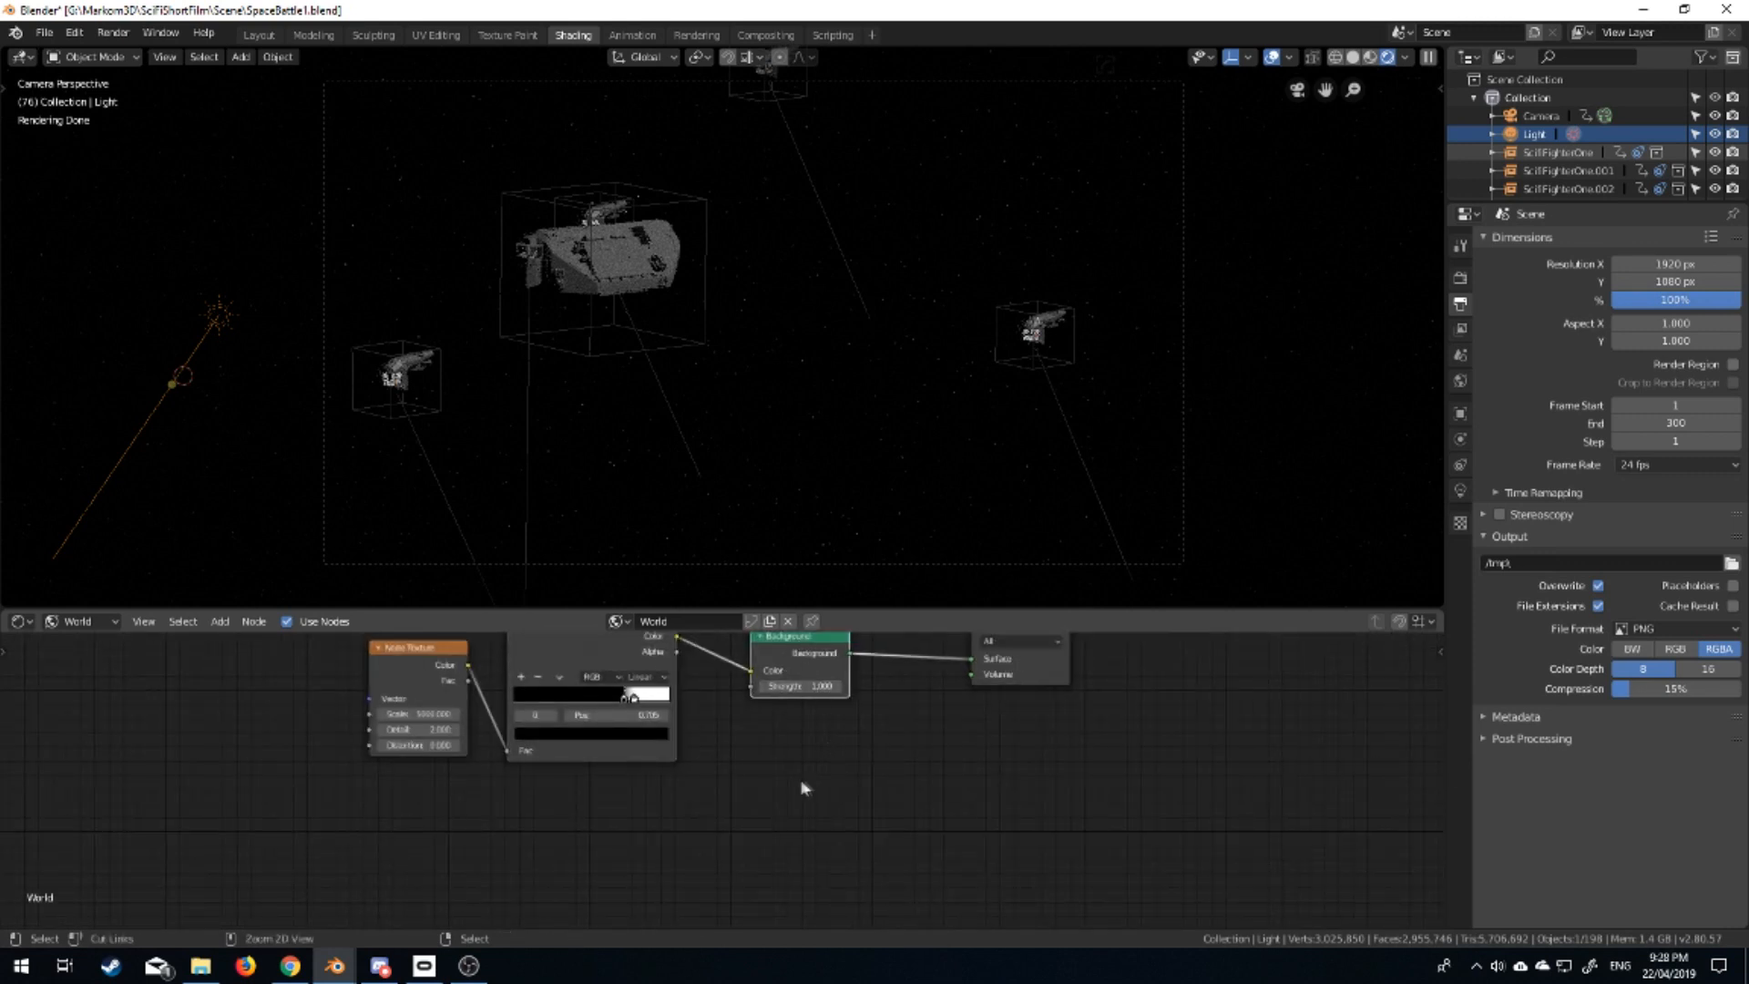
Duplicate the star noise and ramp, set Scale 250, and shift the yellow stop to thin the speckles.
{"action": "left_click_drag", "start_coordinate": [796, 655], "coordinate": [798, 793]}
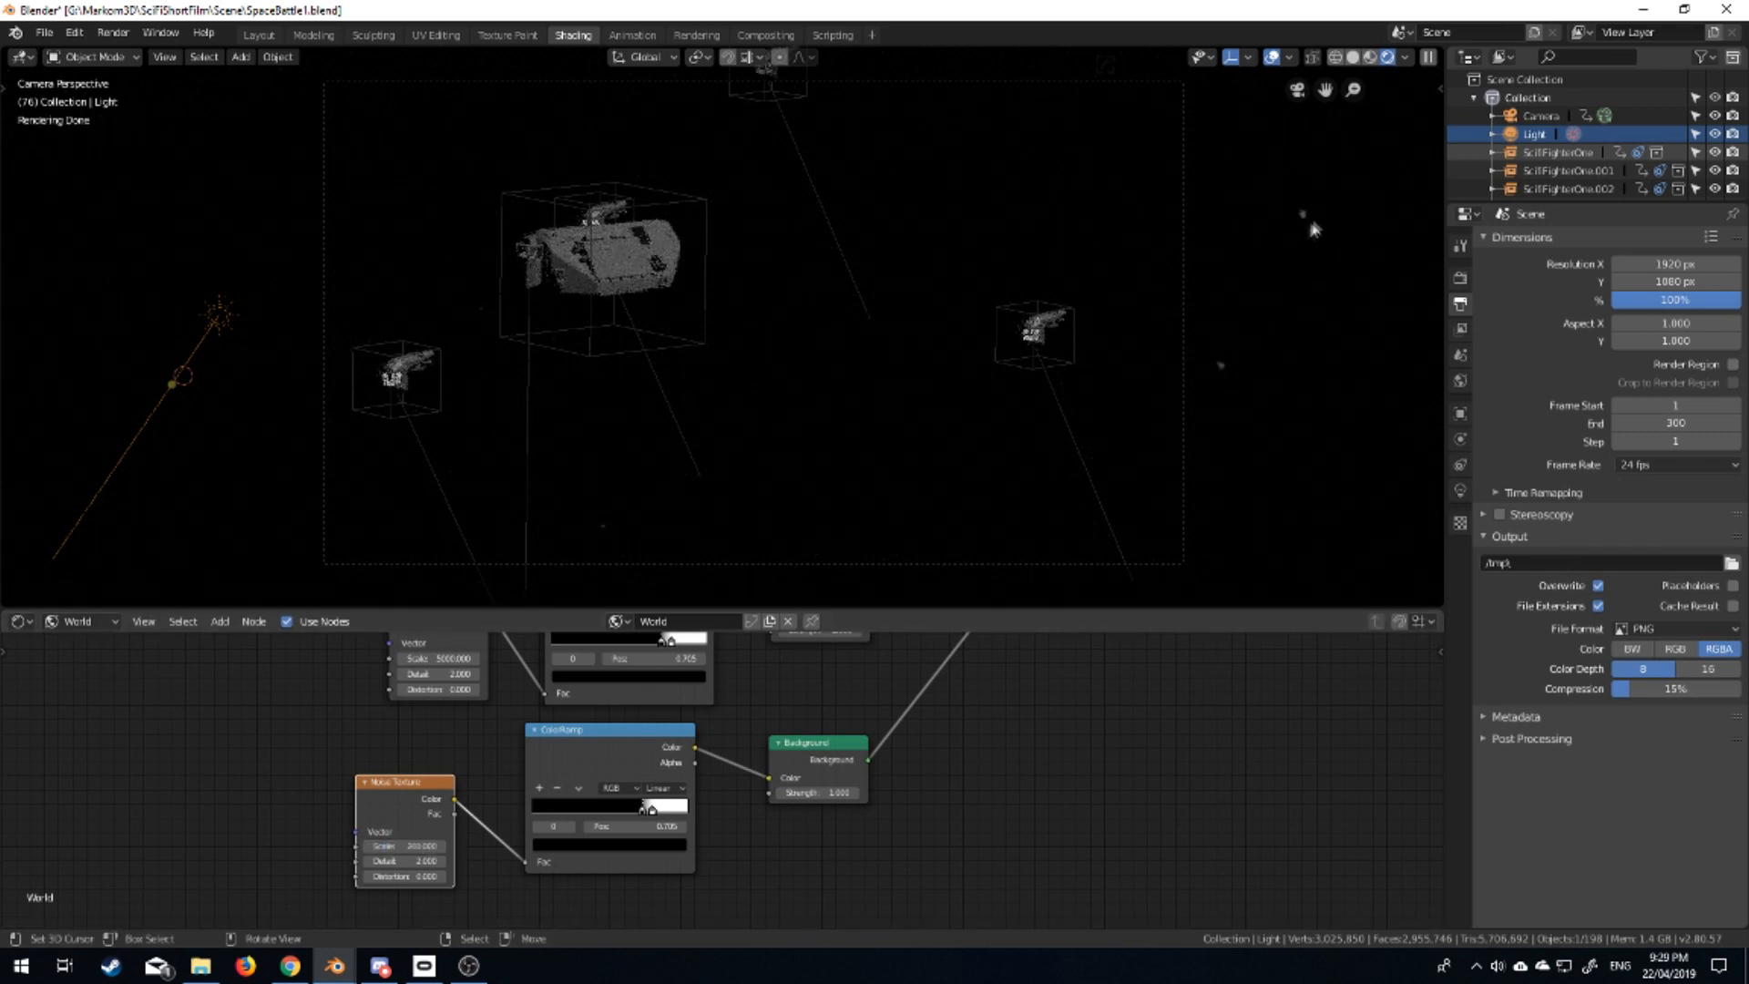
{"action": "mouse_move", "coordinate": [383, 351]}
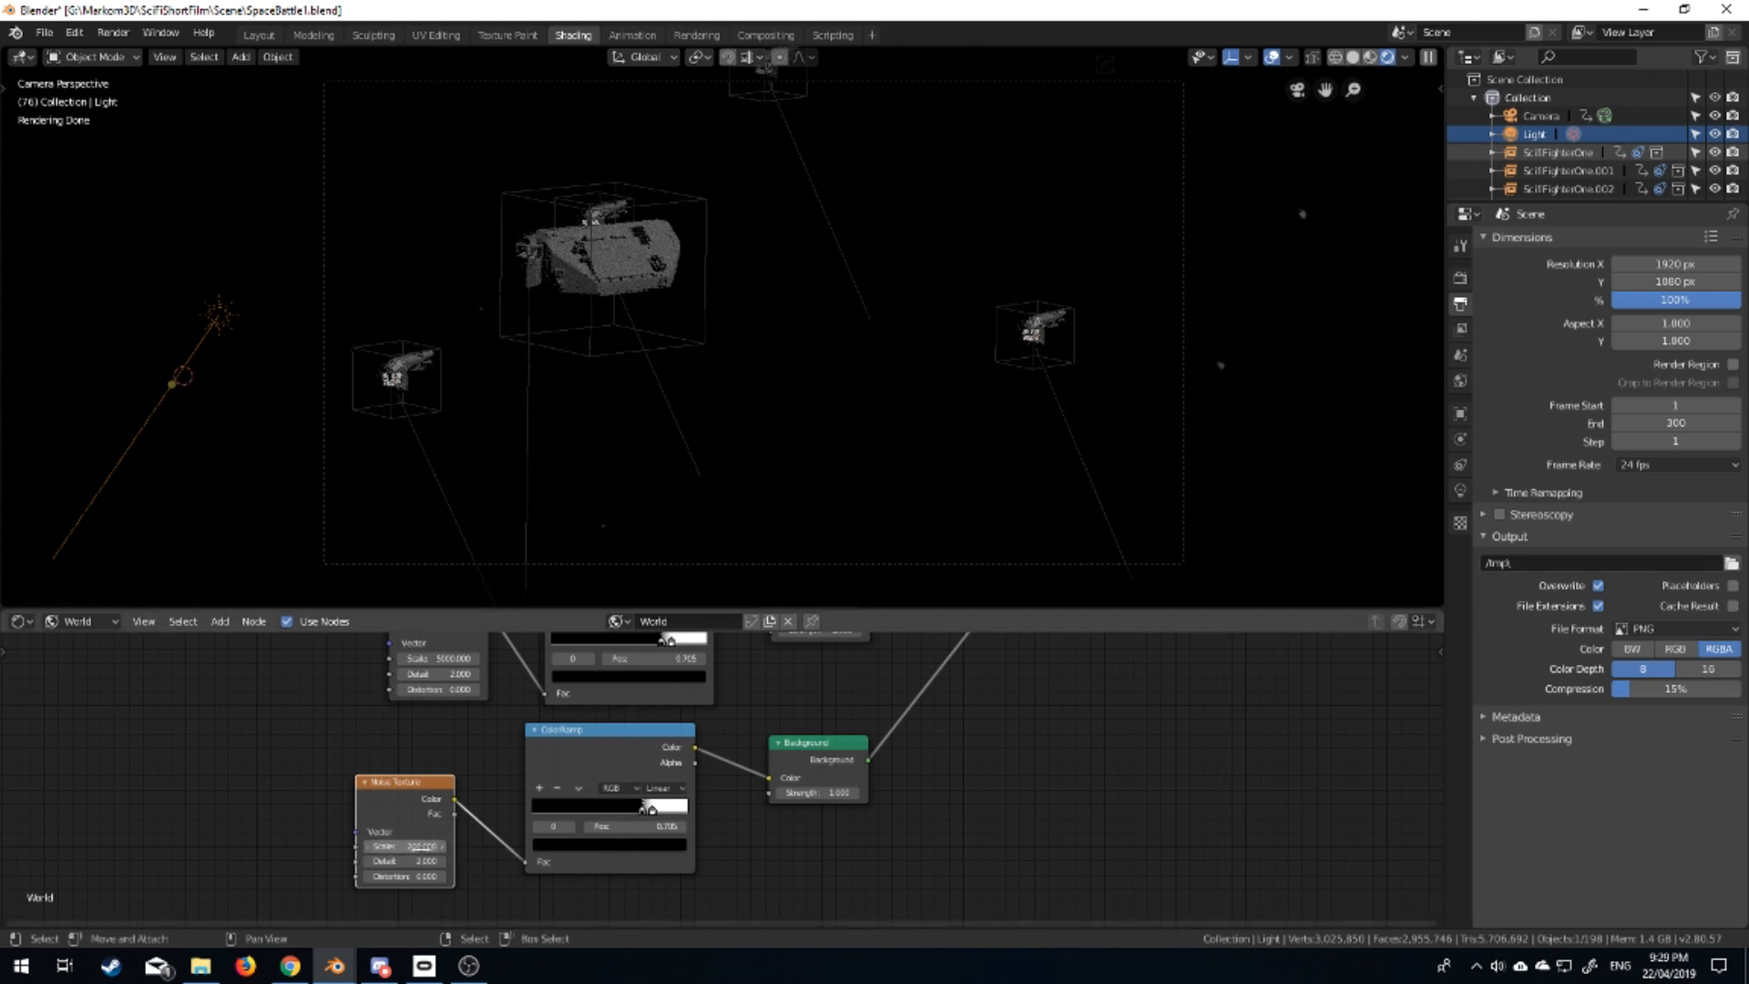
{"action": "left_click", "coordinate": [404, 845]}
{"action": "type", "text": "250.000"}
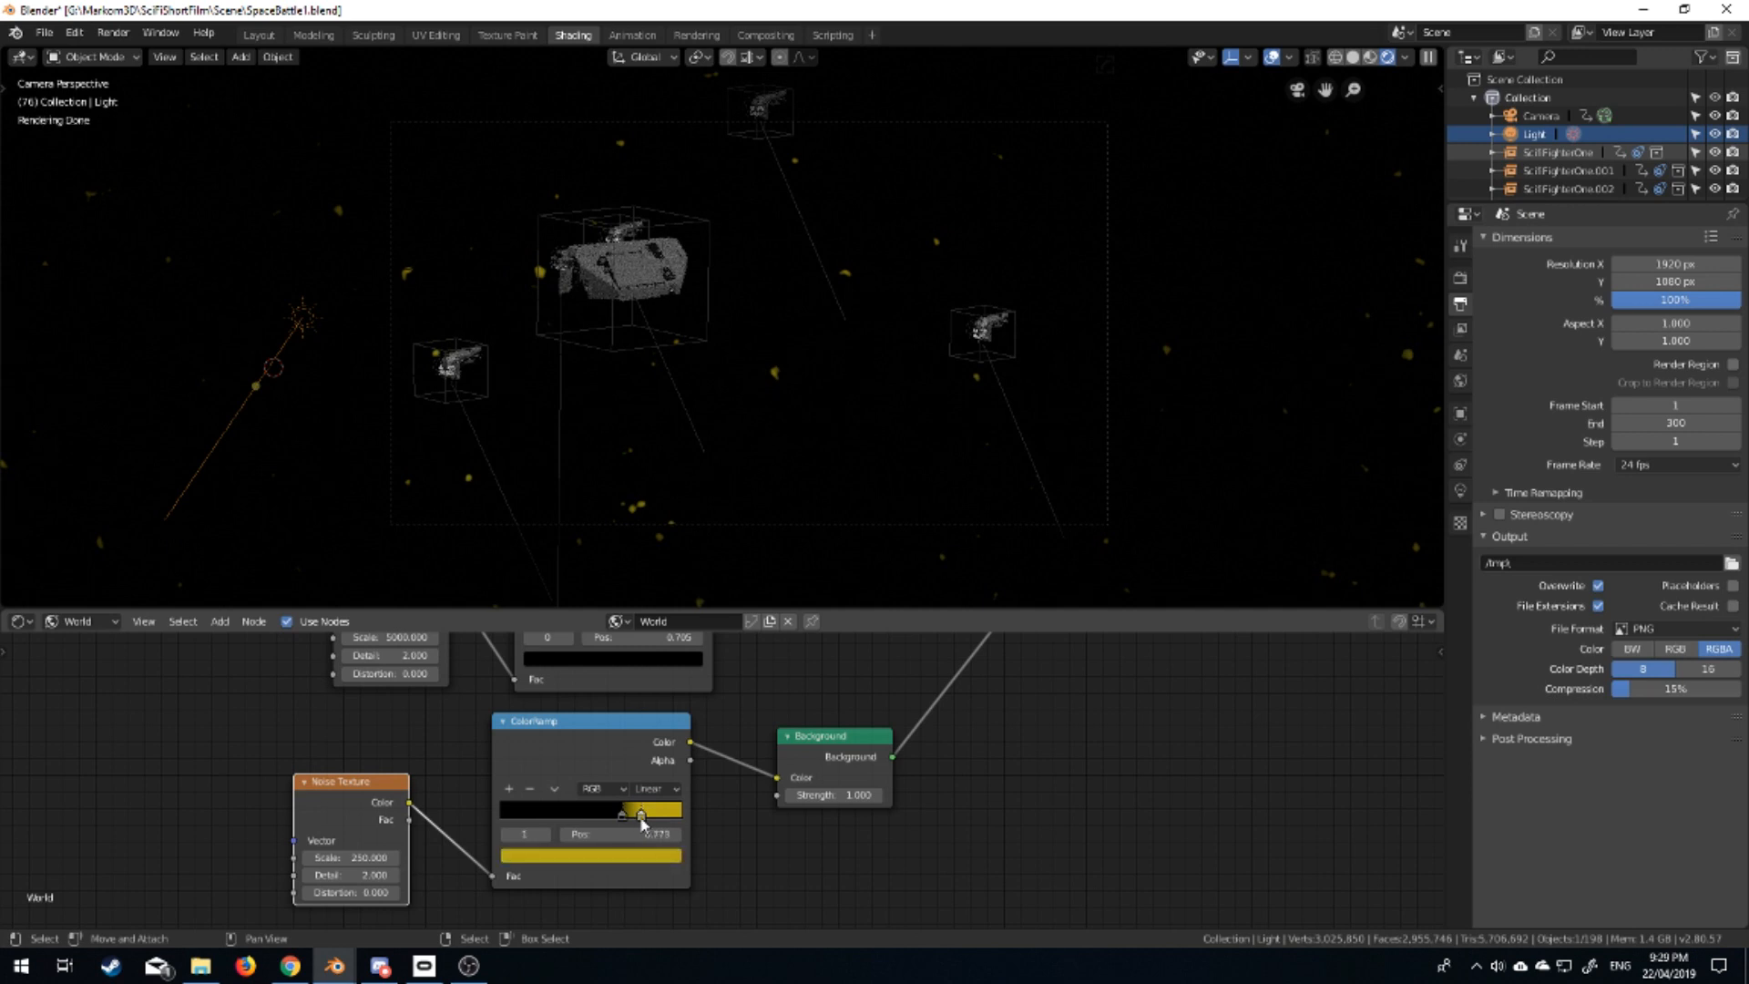
{"action": "left_click_drag", "start_coordinate": [639, 813], "coordinate": [648, 812]}
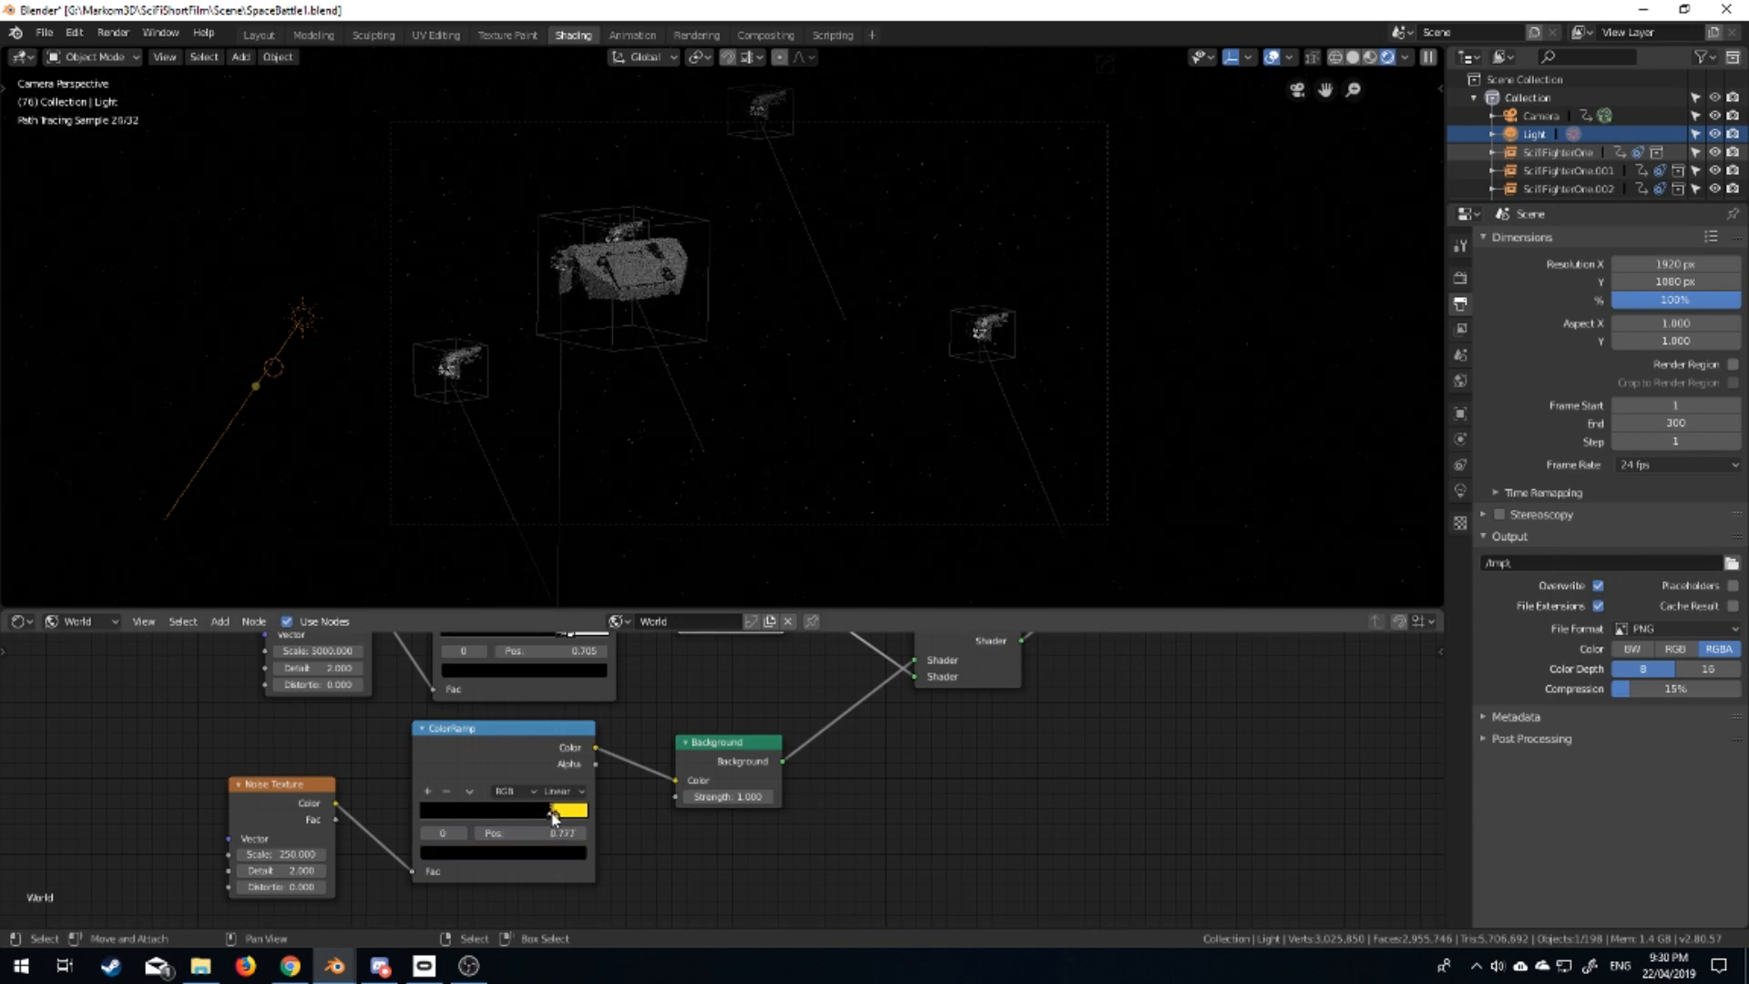
Tighten the yellow ramp stop, raise its Noise Texture Scale to 1000, and view the render.
{"action": "left_click_drag", "start_coordinate": [552, 811], "coordinate": [540, 811]}
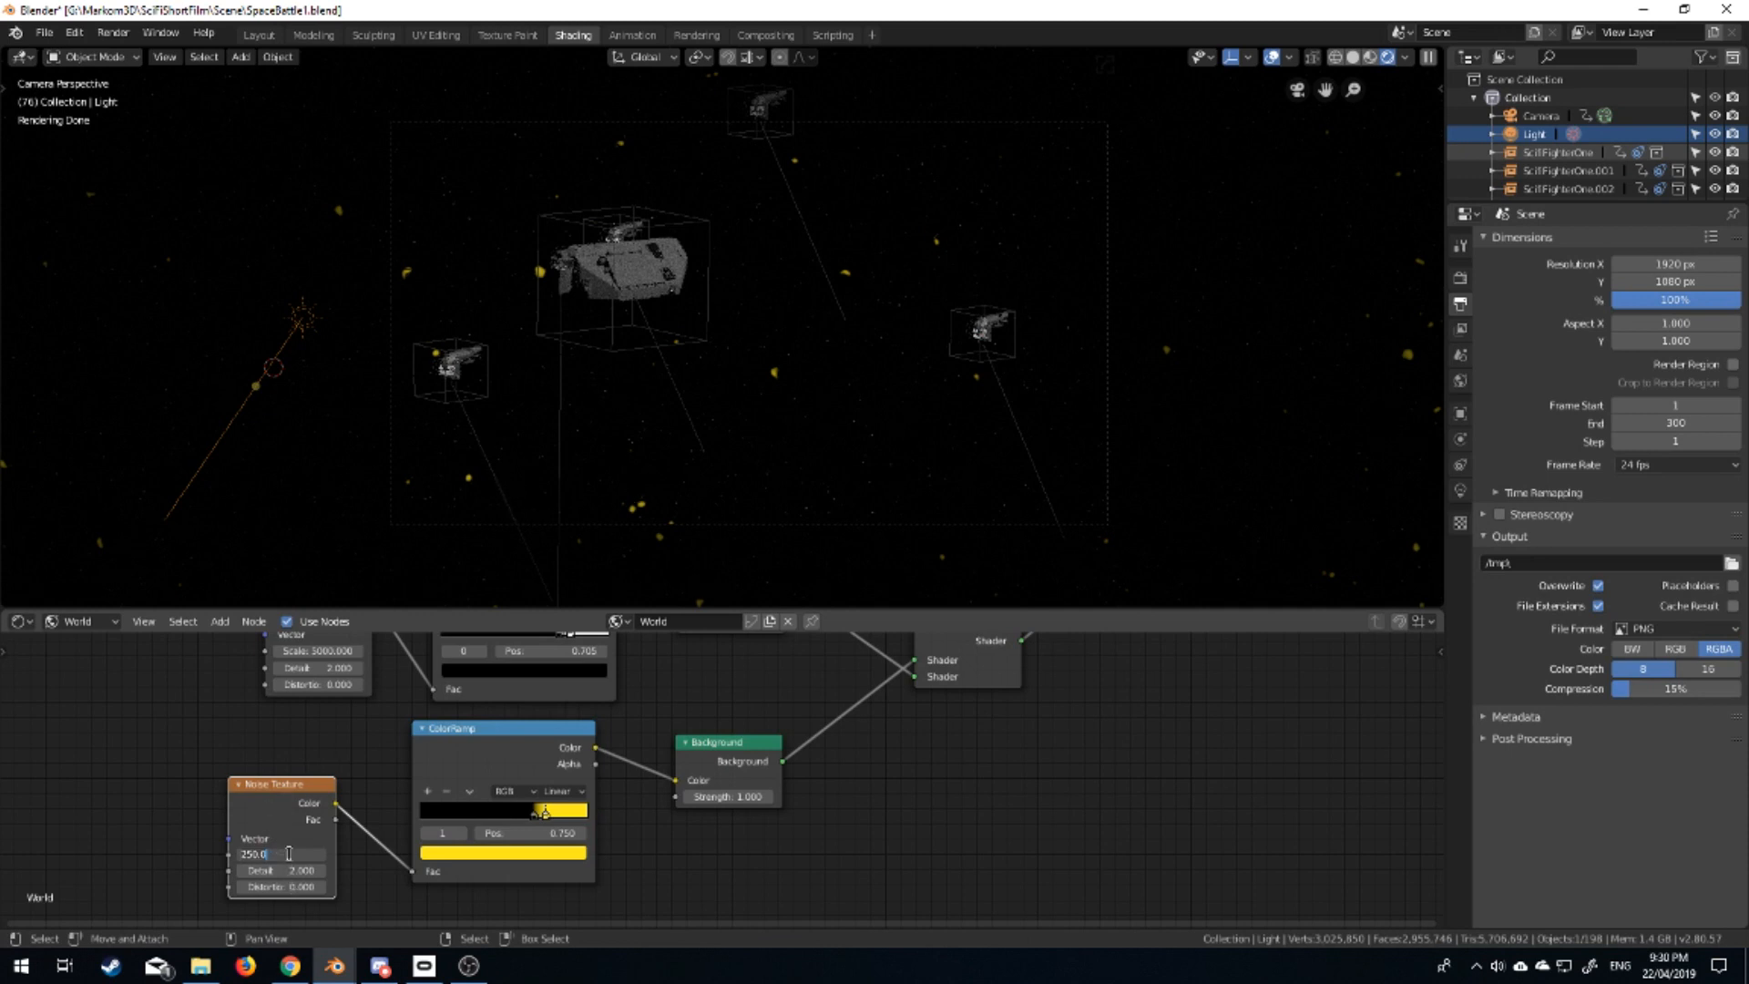
{"action": "type", "text": "1000"}
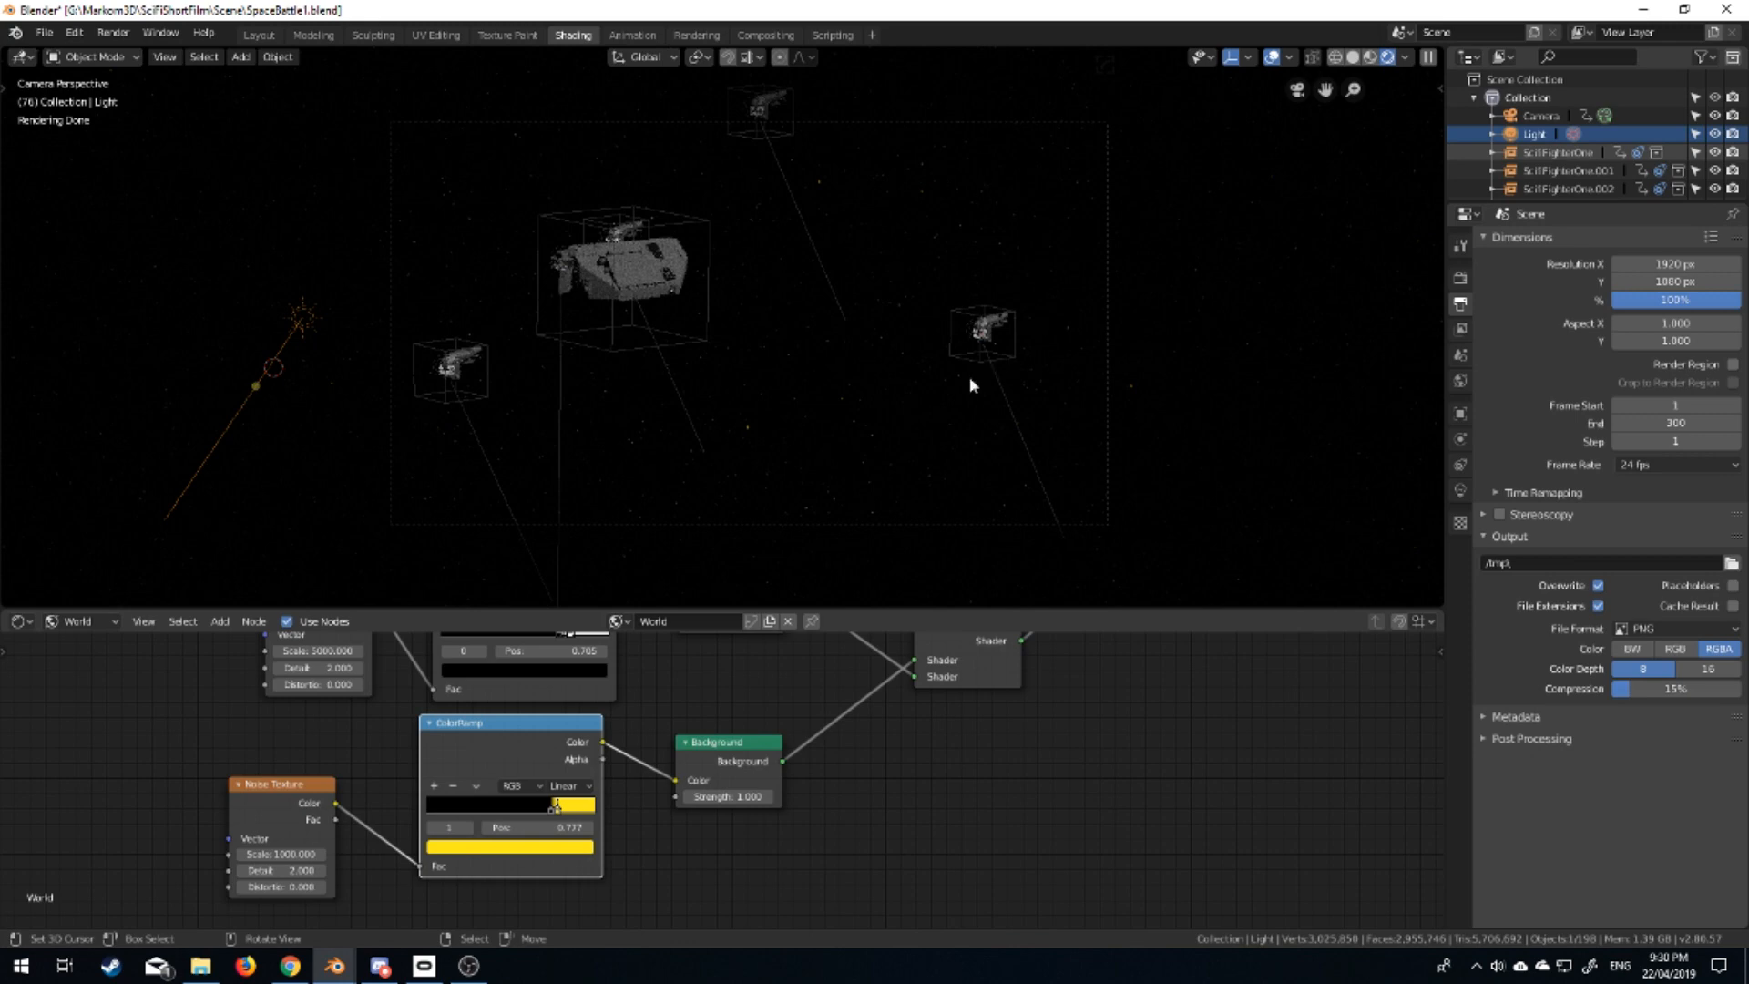
{"action": "key", "text": "F12"}
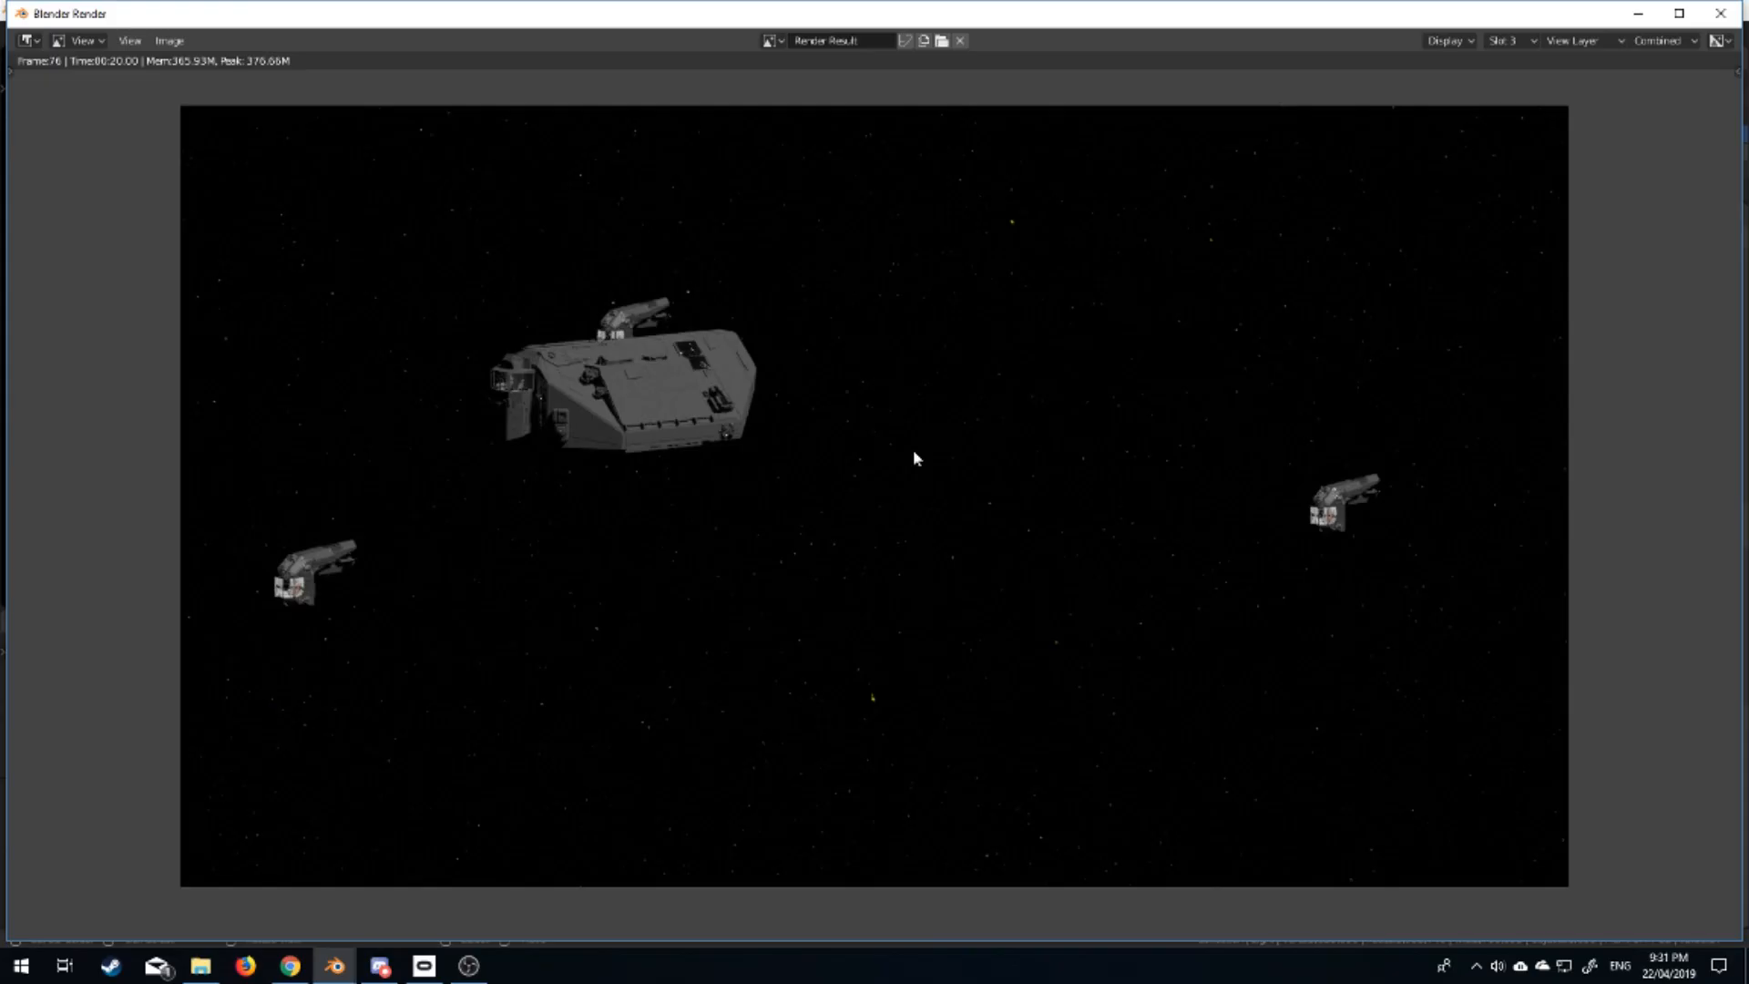
Switch the Render Result from Slot 3 to Slot 2 to compare with the earlier render.
{"action": "left_click", "coordinate": [1513, 40]}
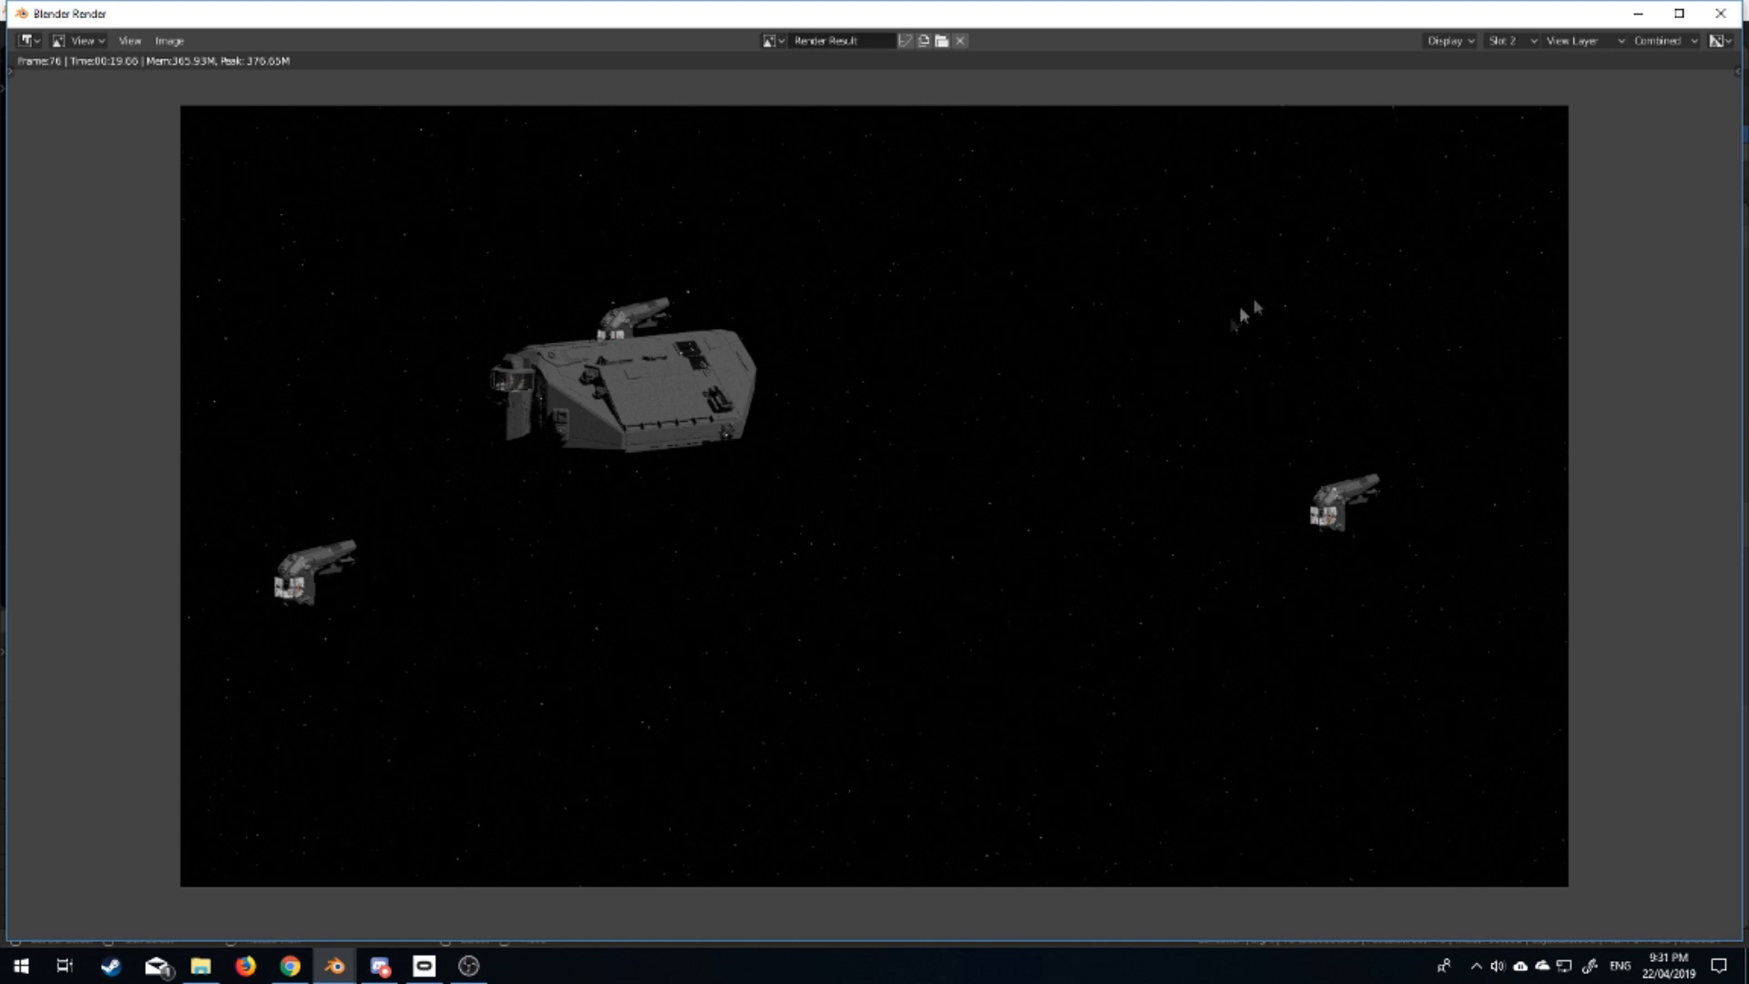
{"action": "mouse_move", "coordinate": [1042, 673]}
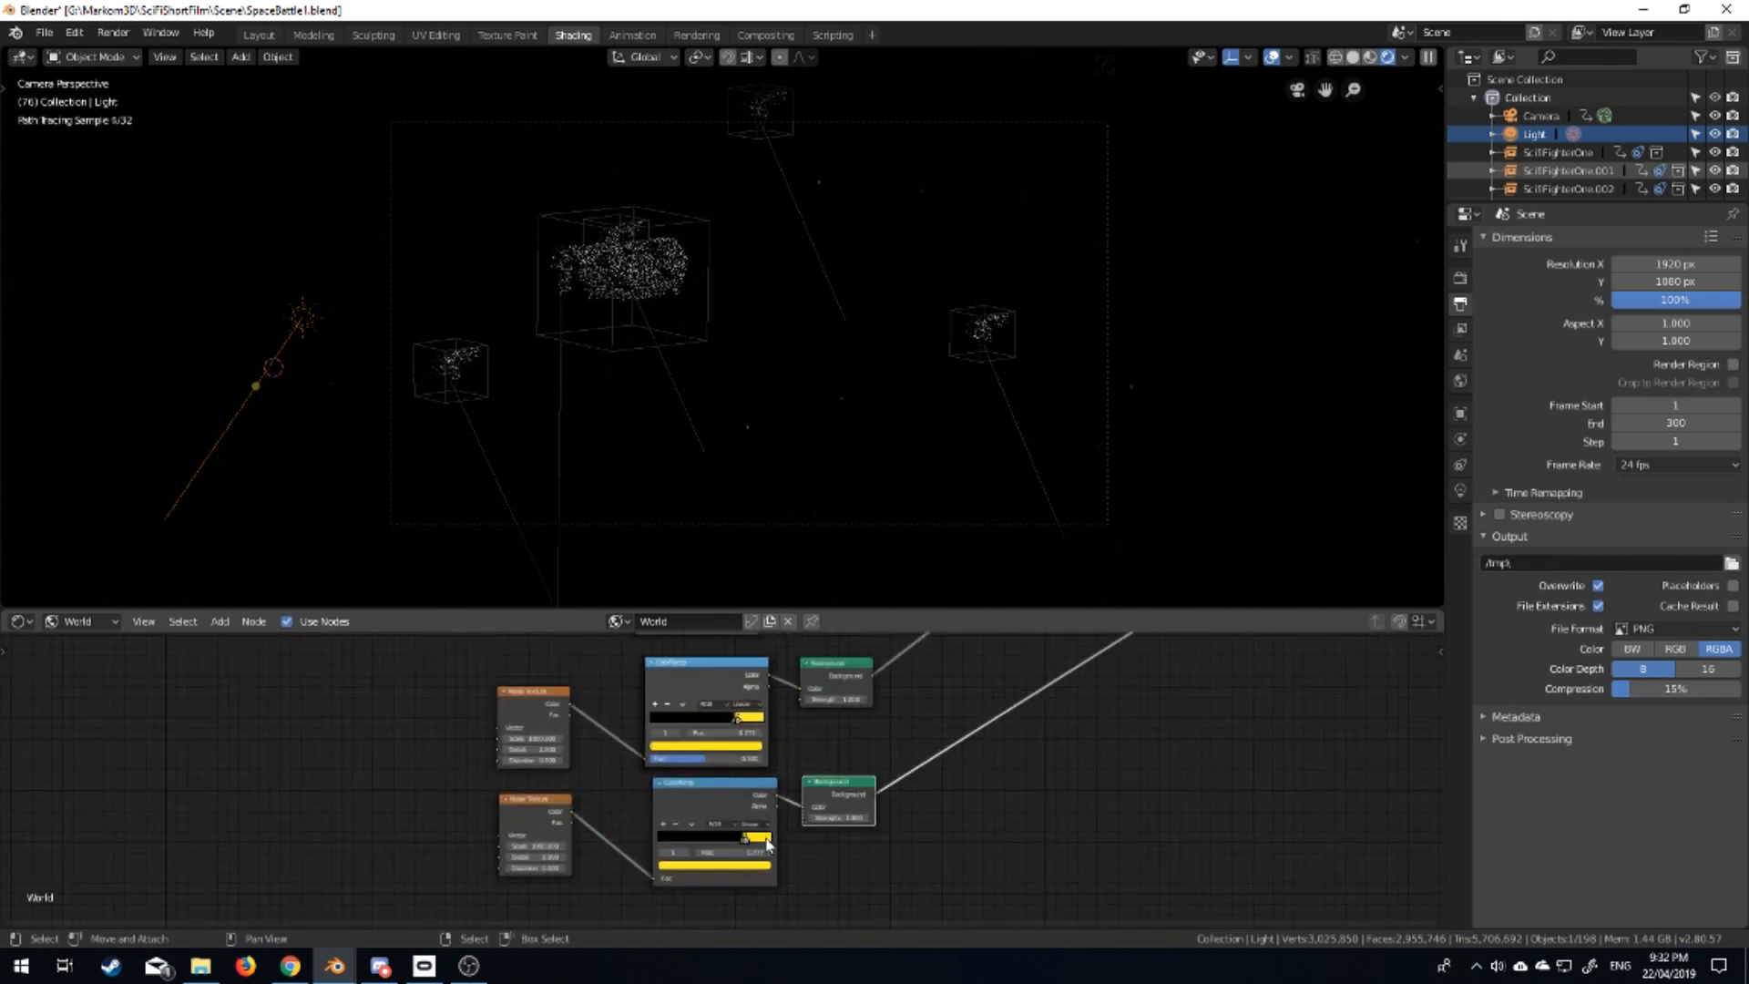
Pick the colour on the duplicated ramp for the third star-speckle layer.
{"action": "left_click", "coordinate": [742, 836]}
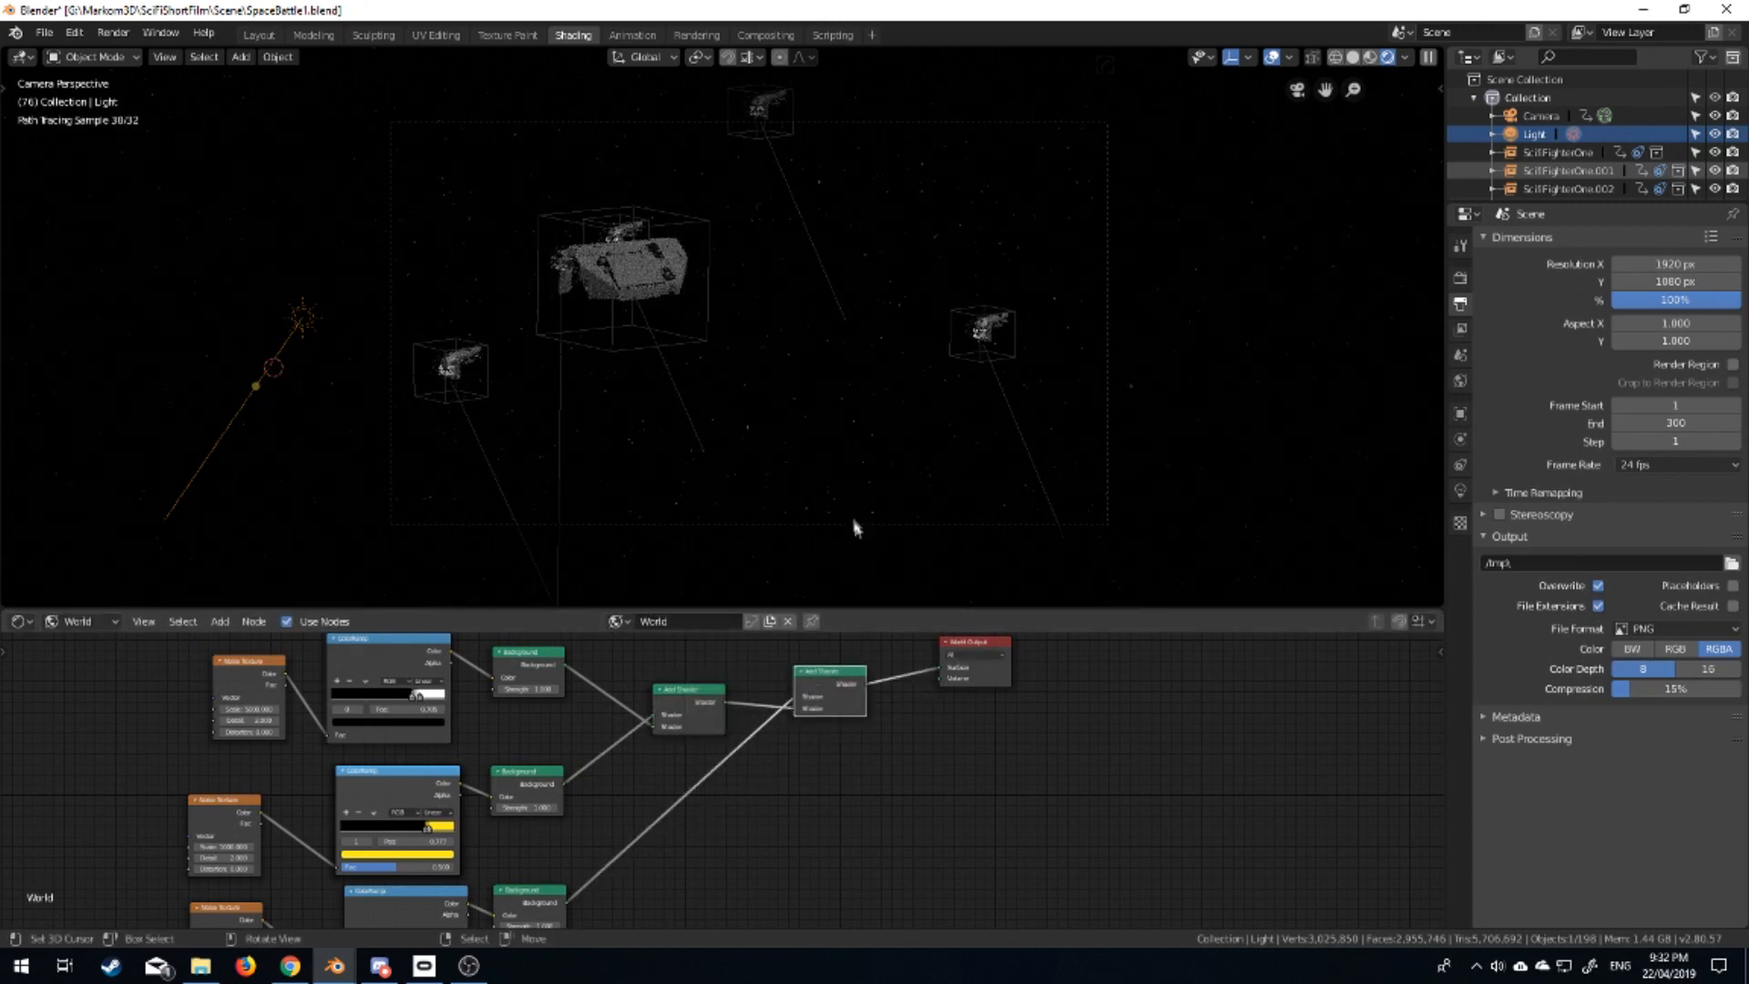
{"action": "mouse_move", "coordinate": [843, 203]}
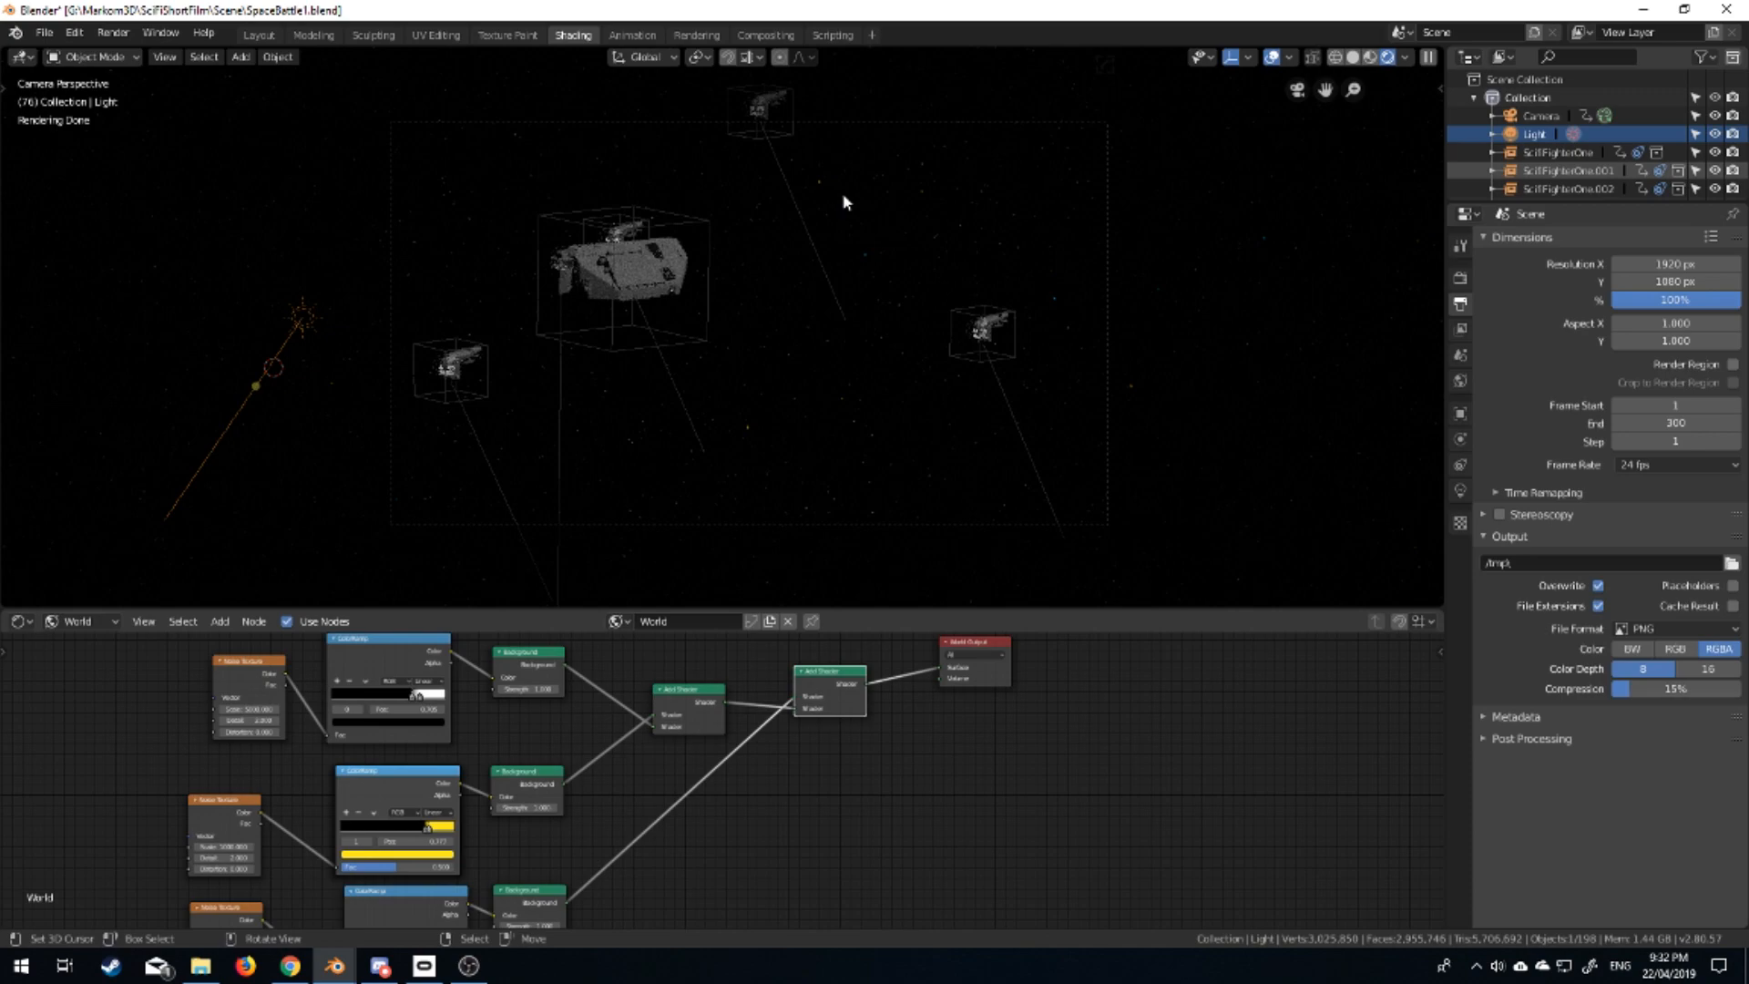
Show the latest render and flip between Slot 4, Slot 2 and Slot 3 to compare.
{"action": "key", "text": "F12"}
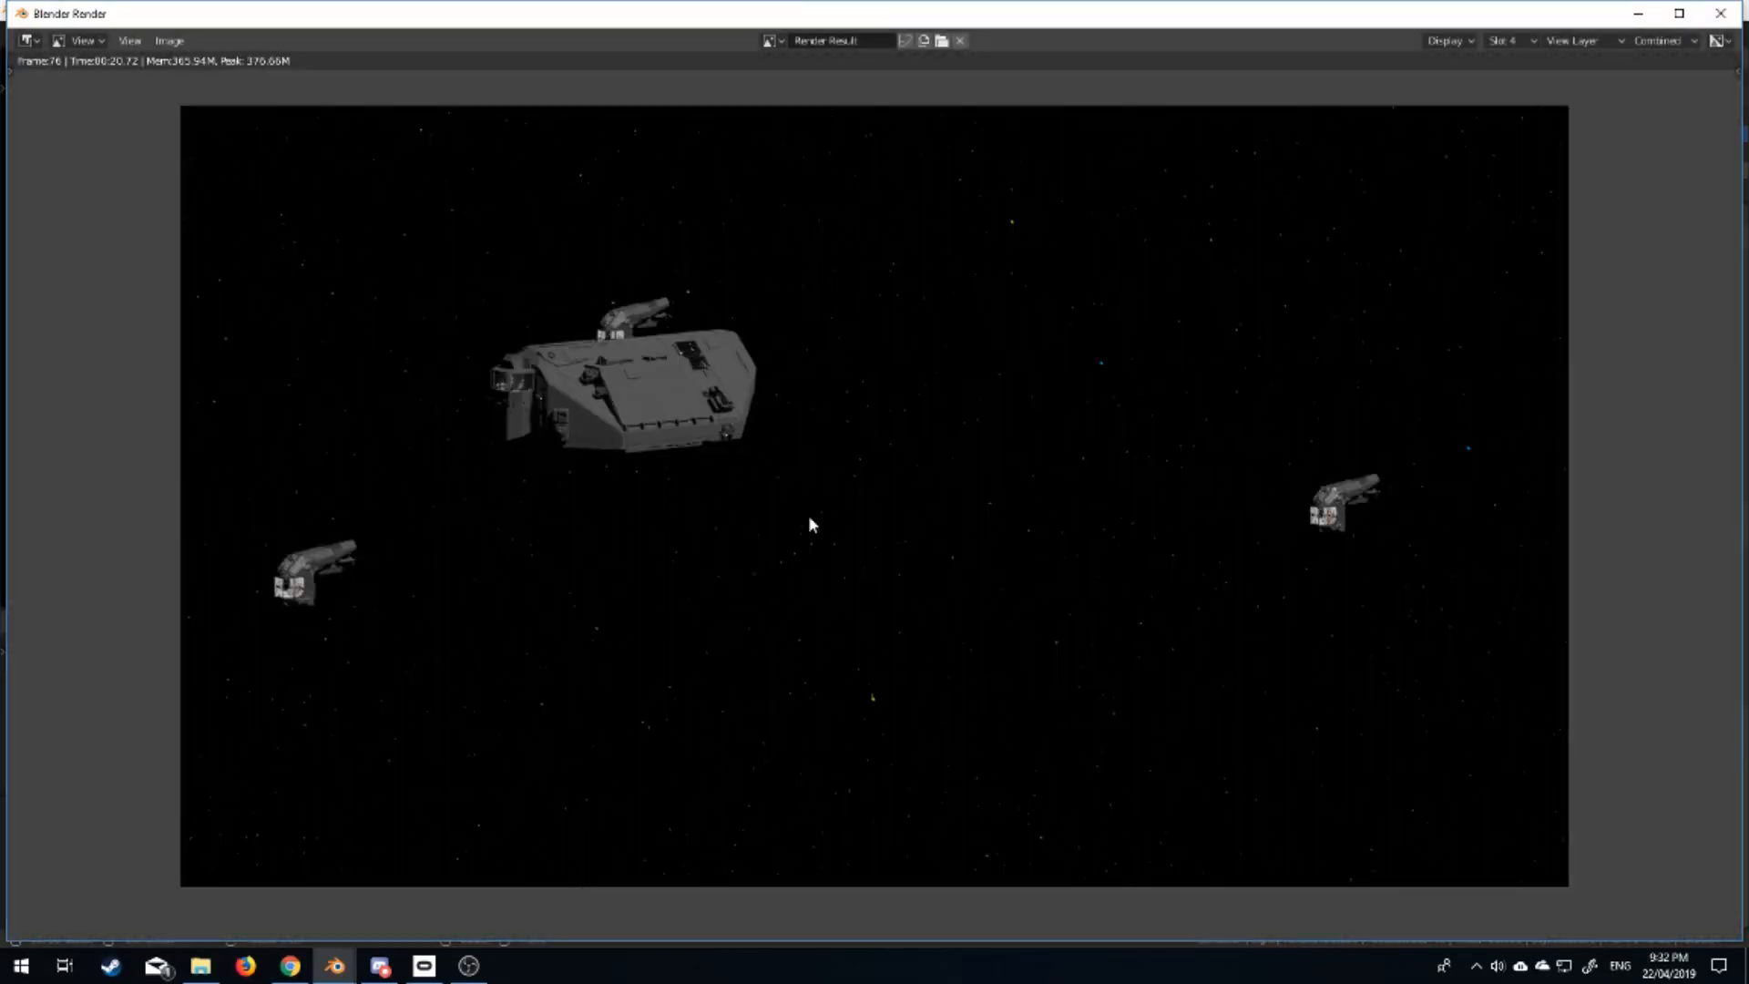
{"action": "left_click", "coordinate": [1507, 41]}
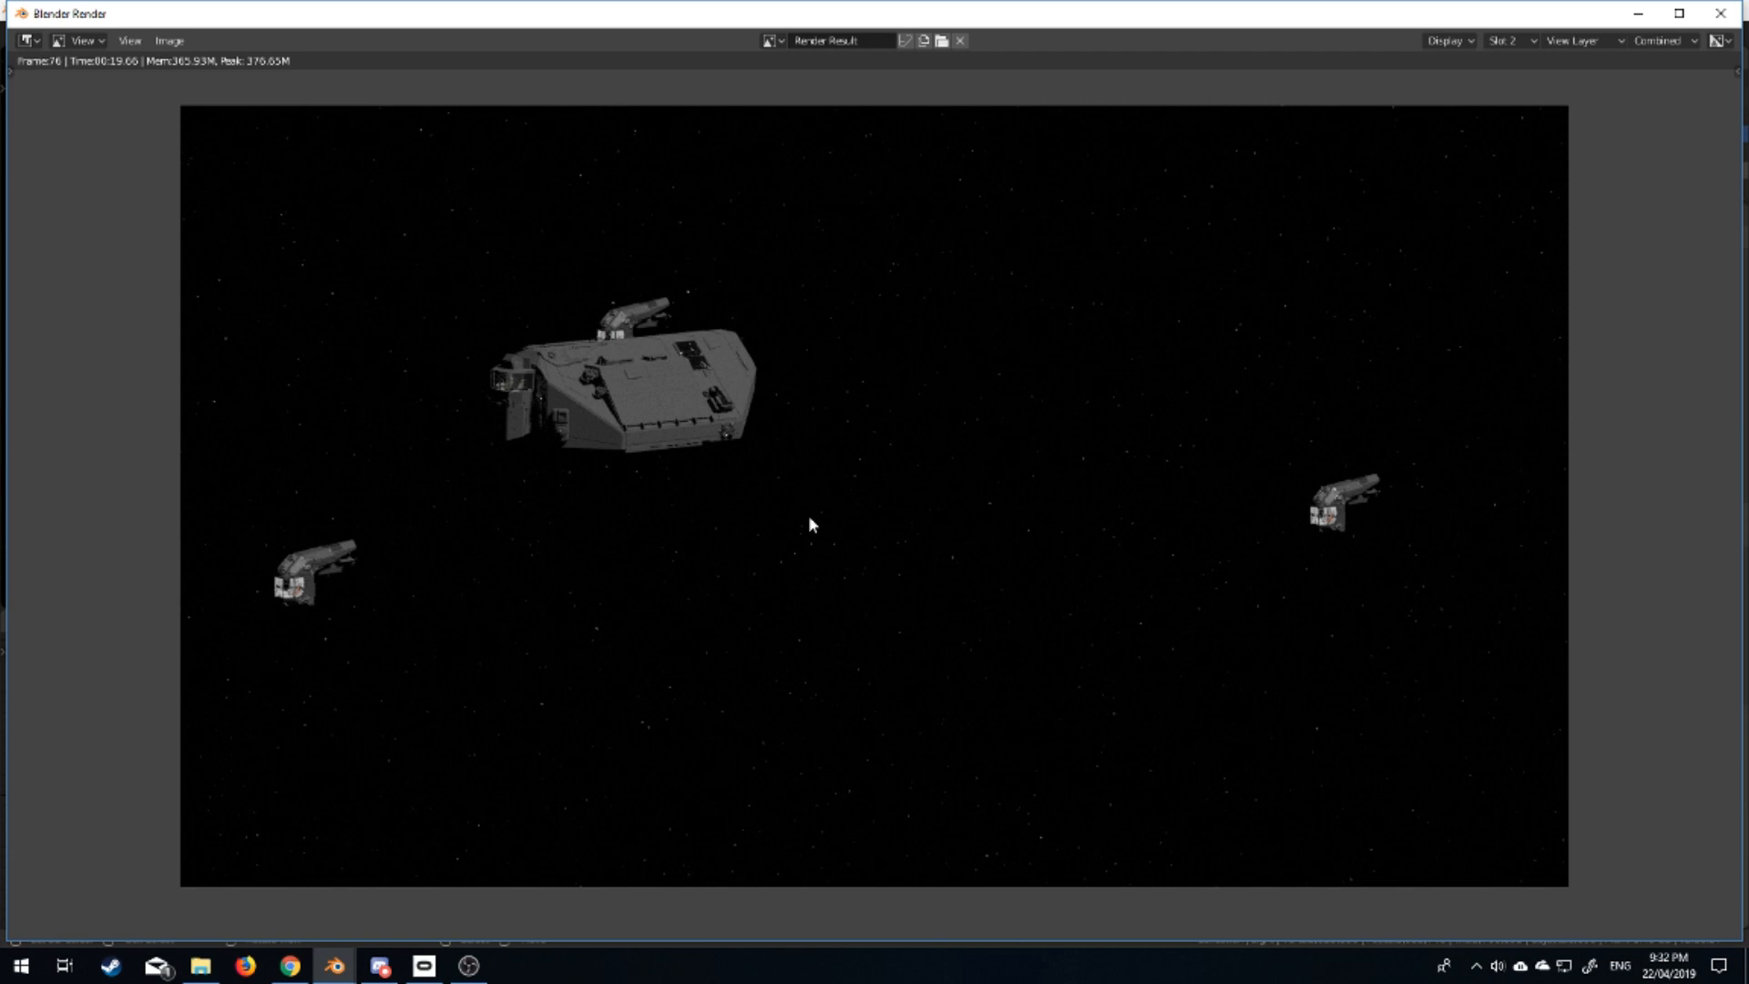
{"action": "left_click", "coordinate": [1508, 40]}
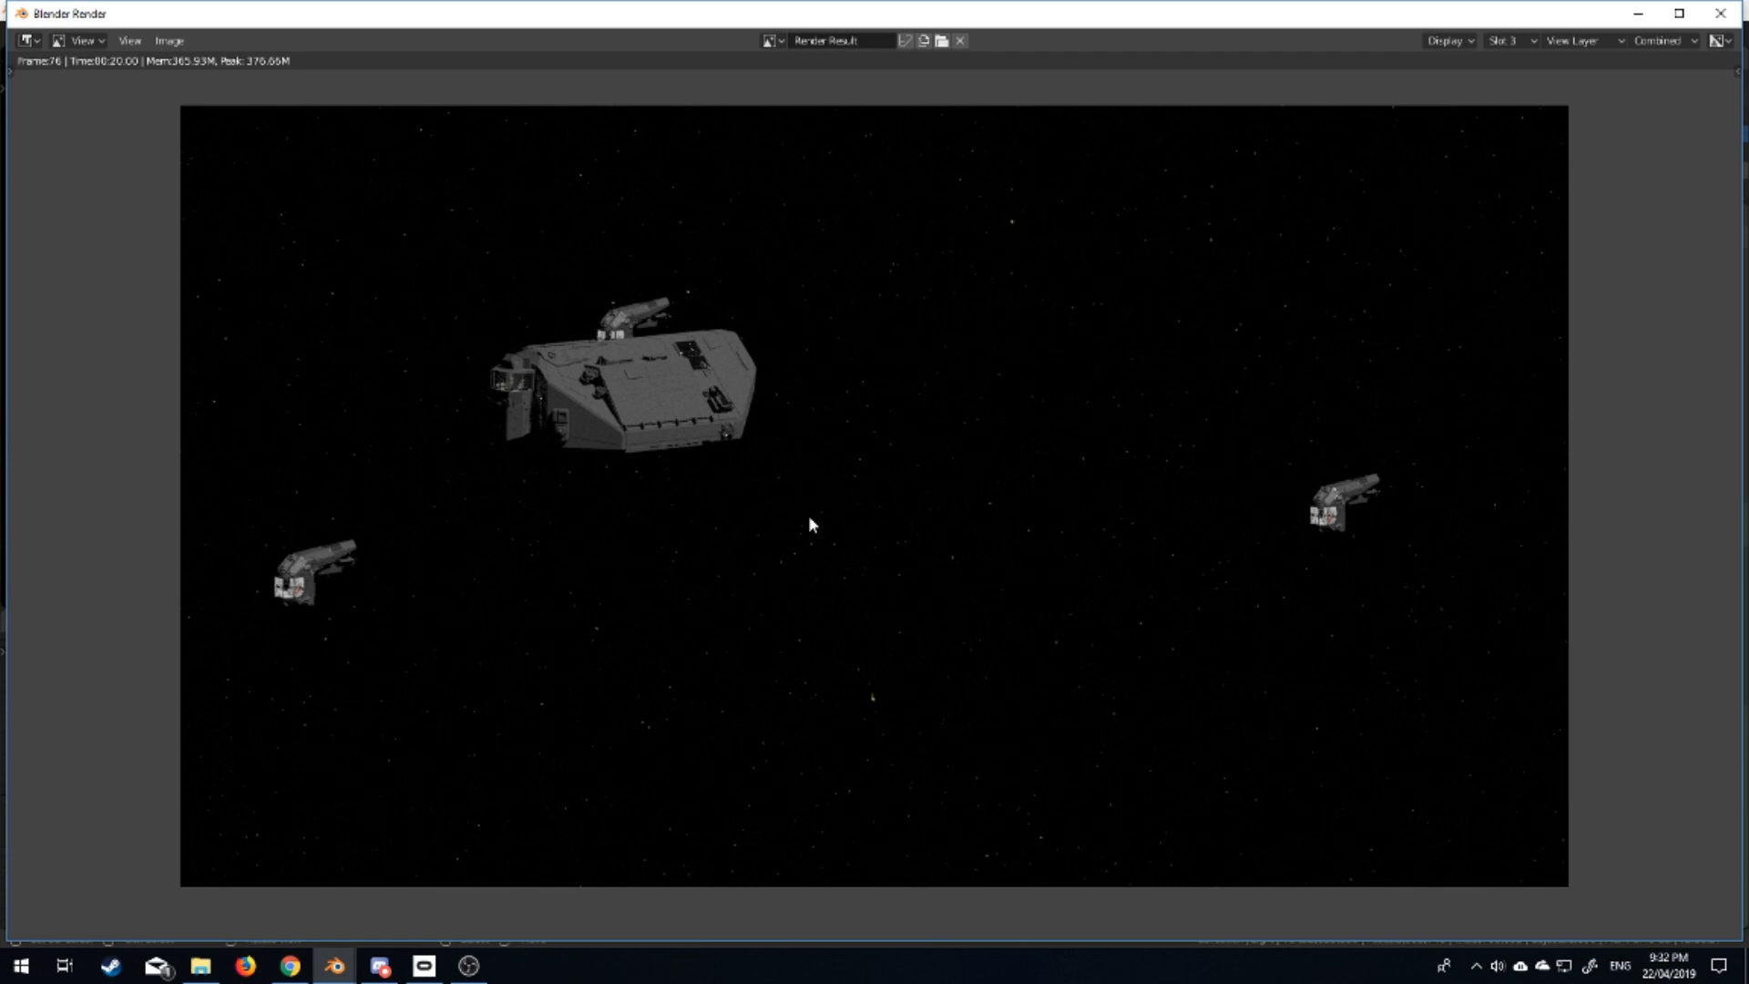
{"action": "left_click", "coordinate": [1507, 42]}
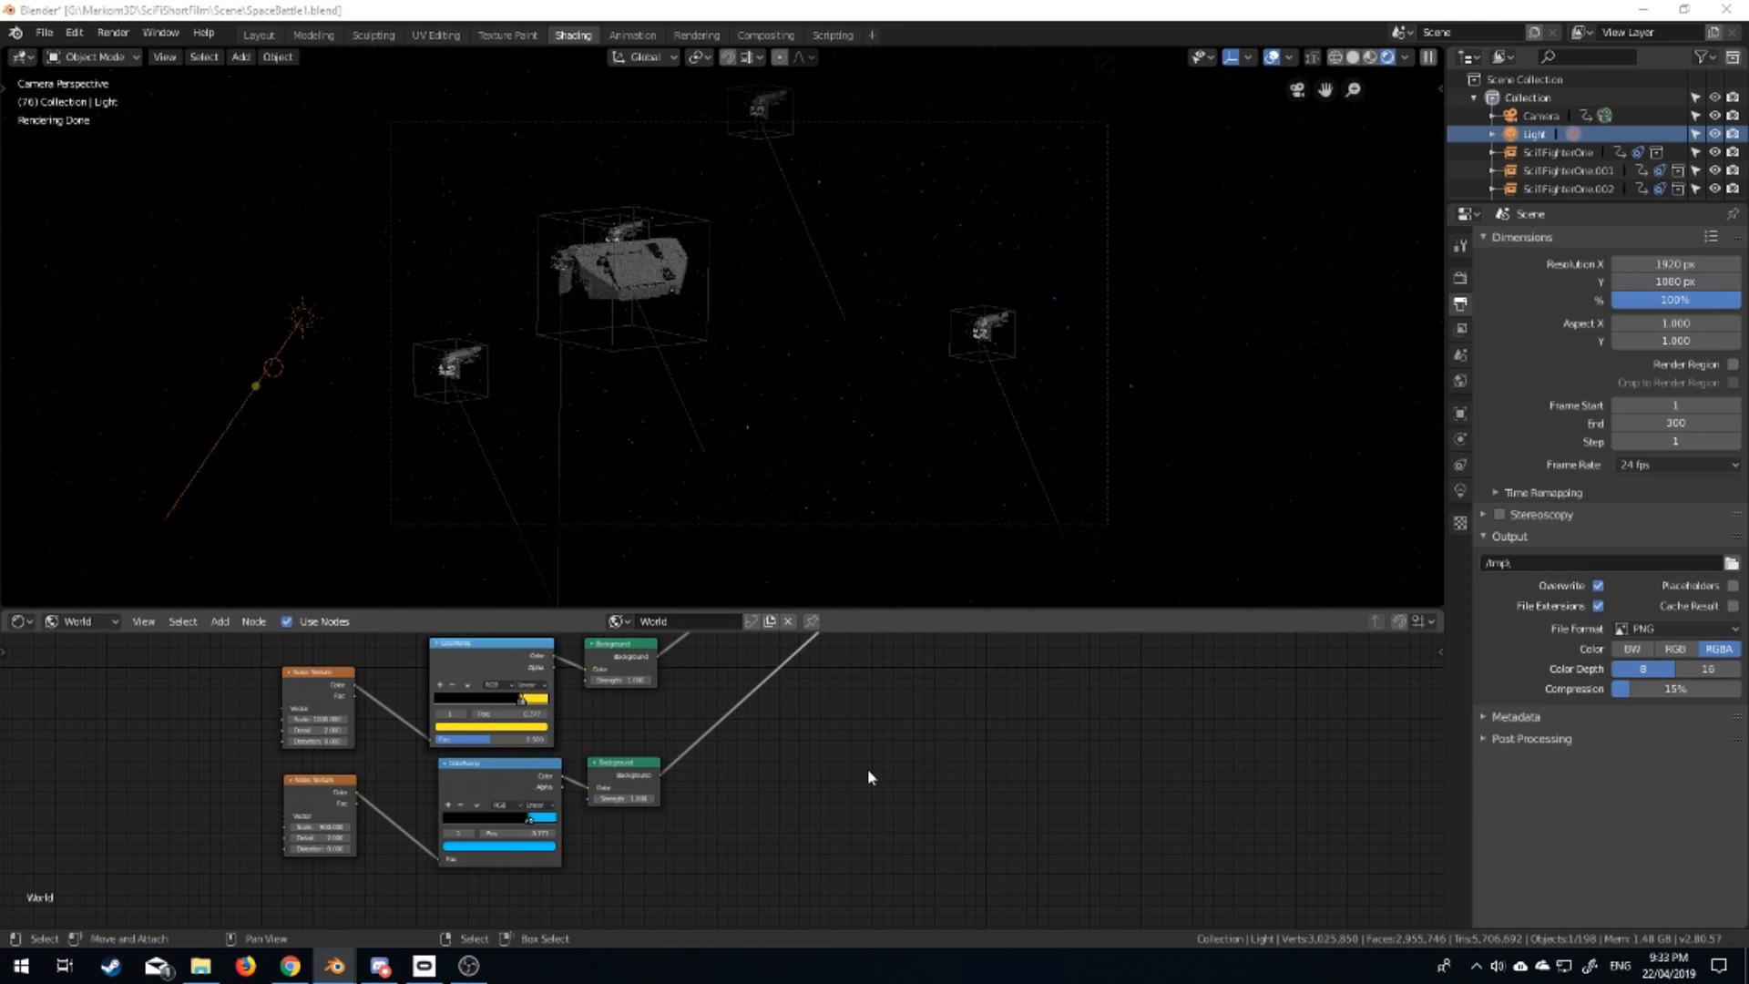
Add a Magic Texture node and a ColorRamp node for the nebula layer.
{"action": "left_click", "coordinate": [221, 622]}
{"action": "type", "text": "ma"}
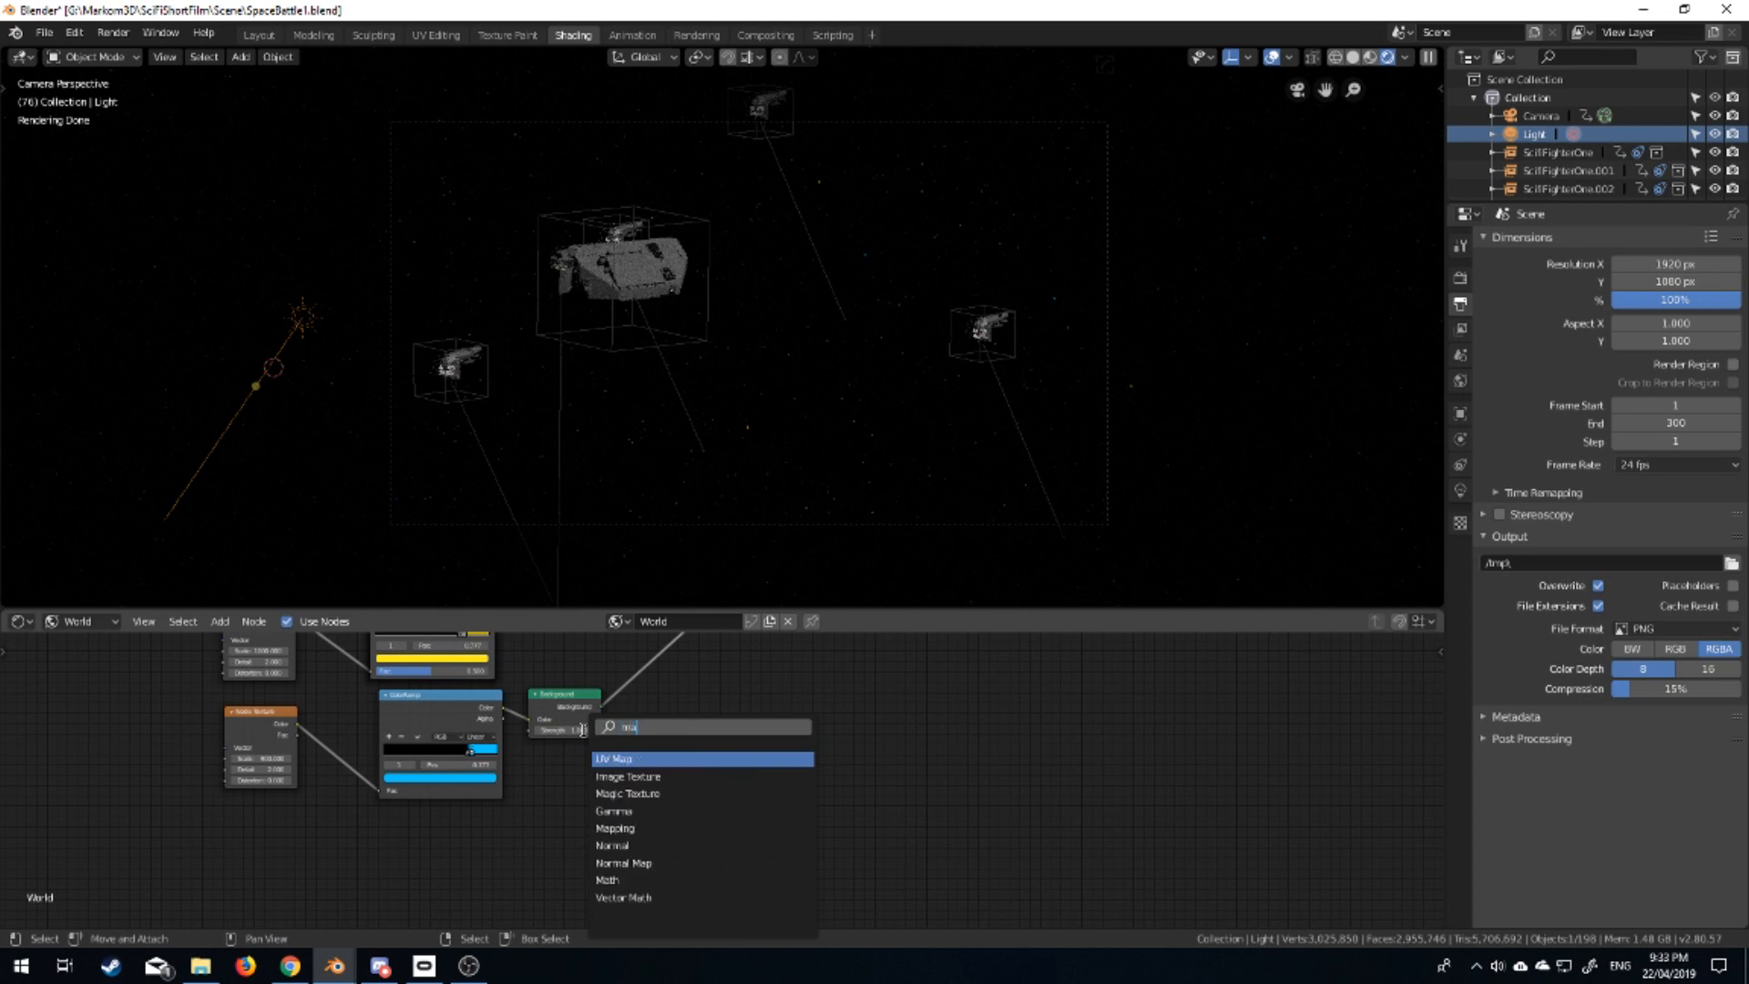
{"action": "left_click", "coordinate": [627, 793]}
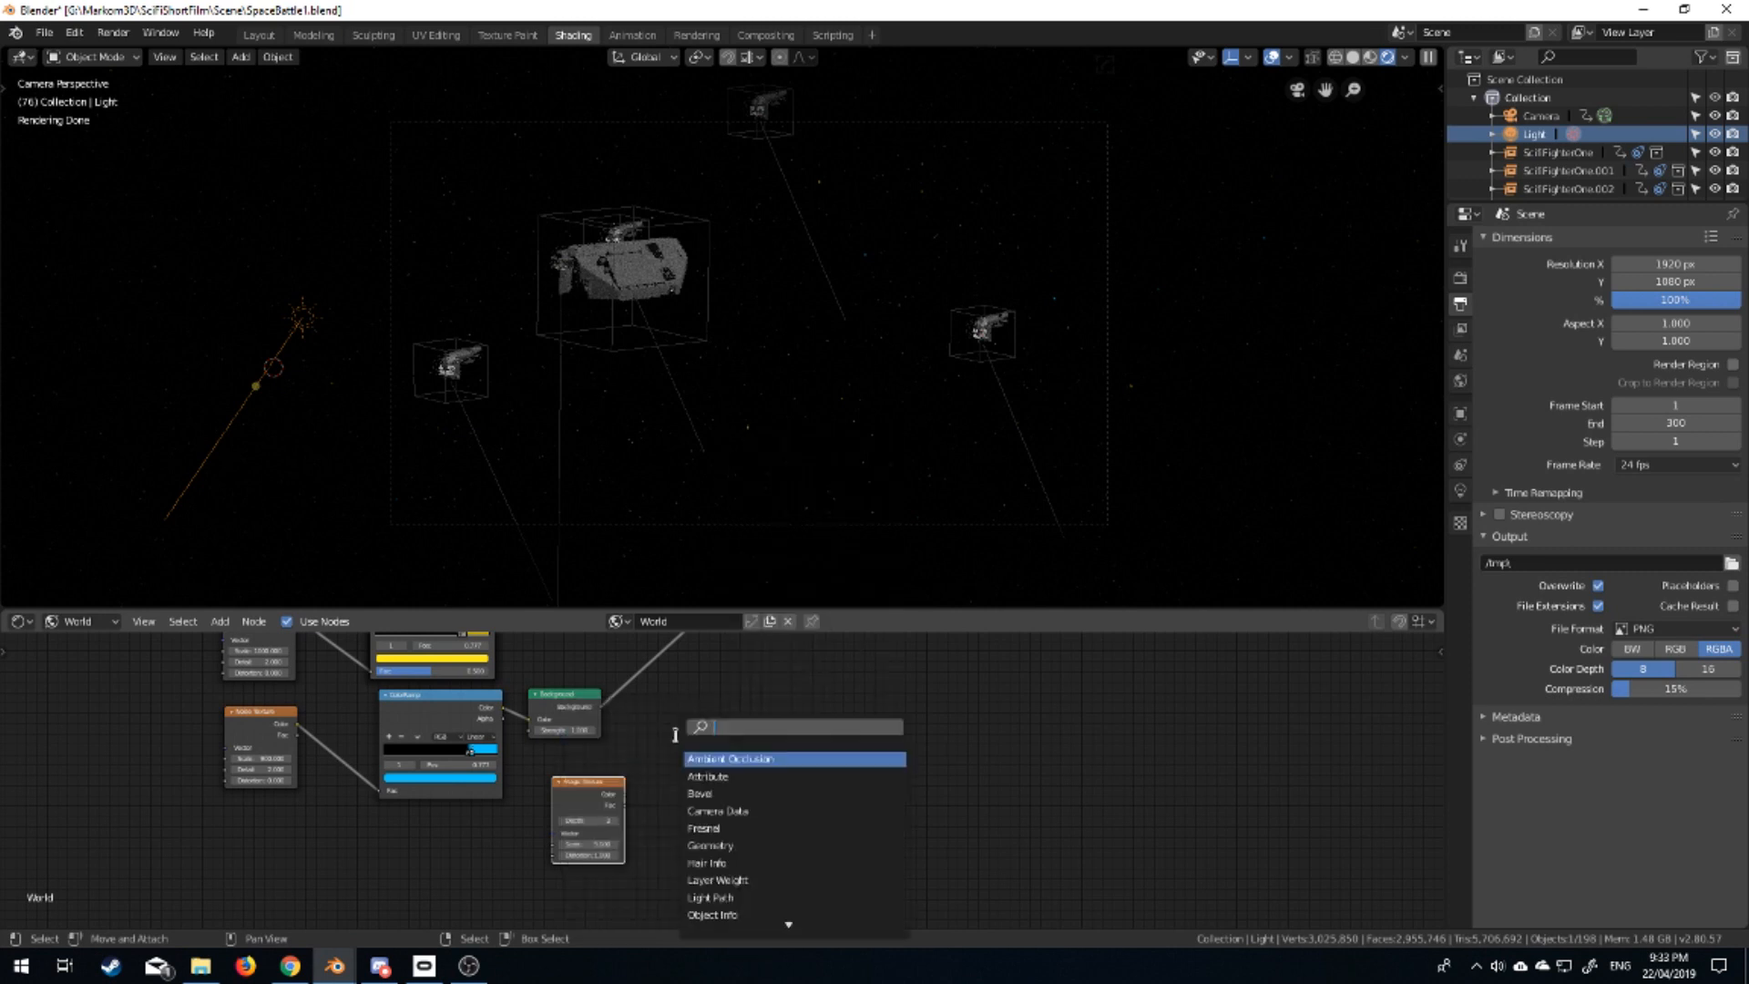
{"action": "type", "text": "col"}
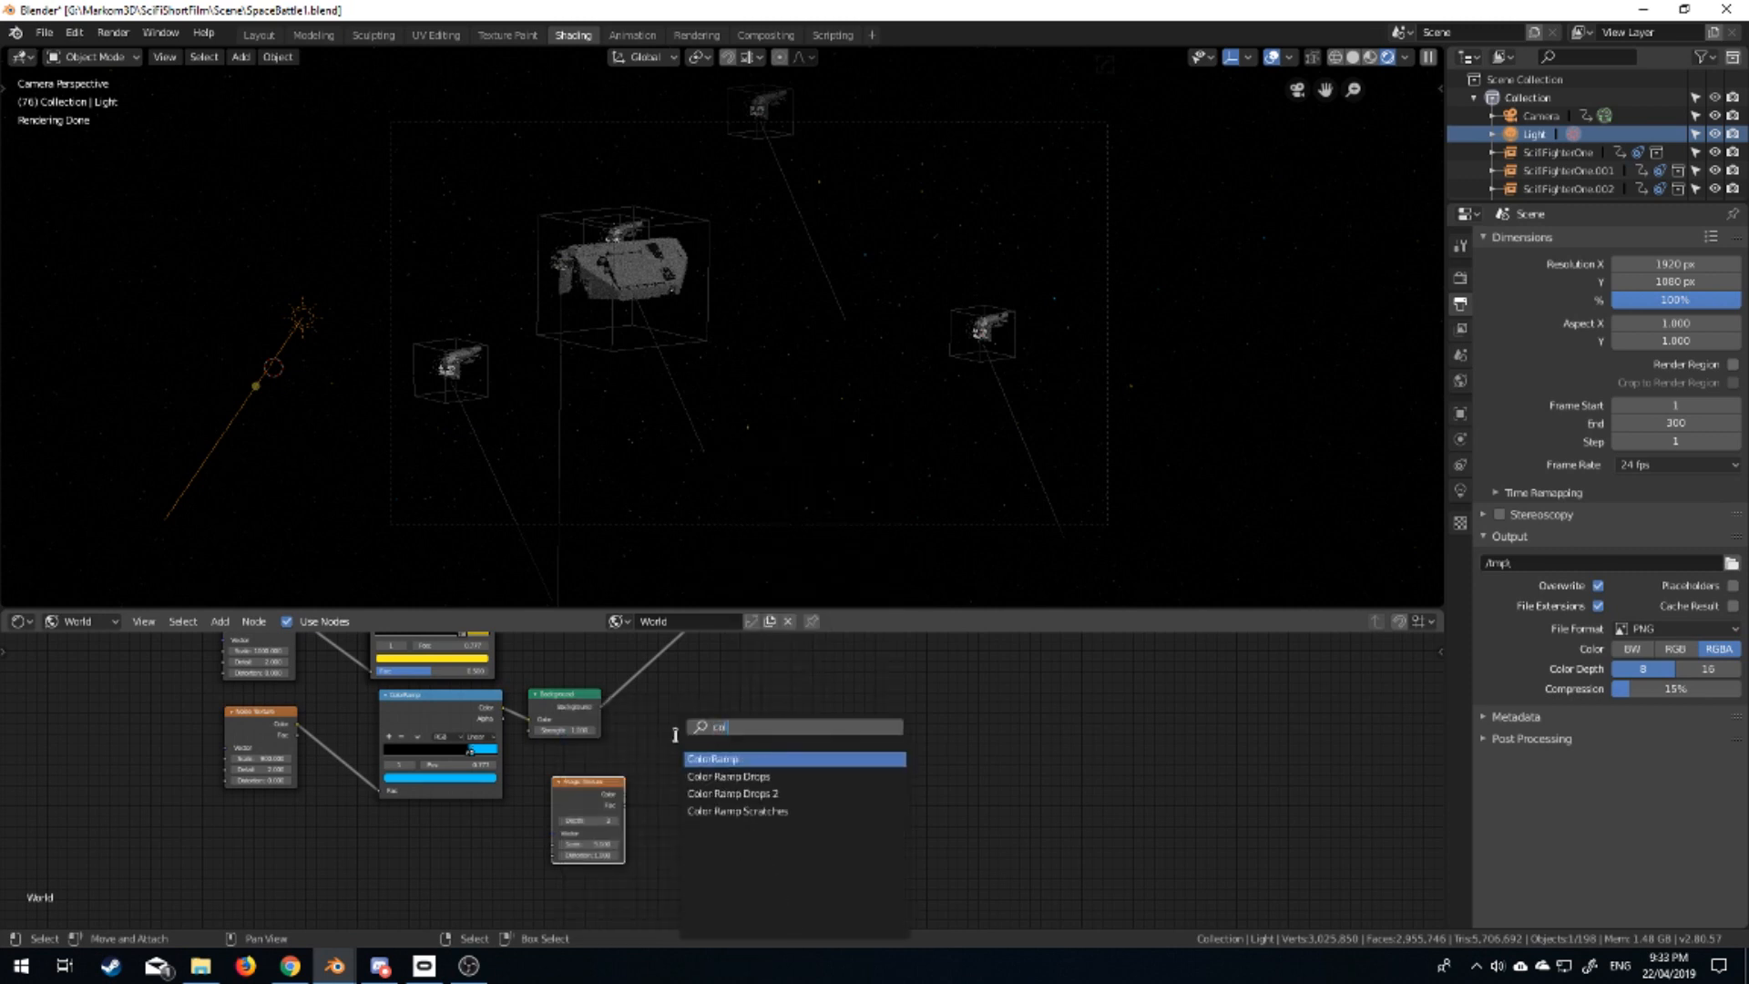
{"action": "left_click", "coordinate": [712, 758]}
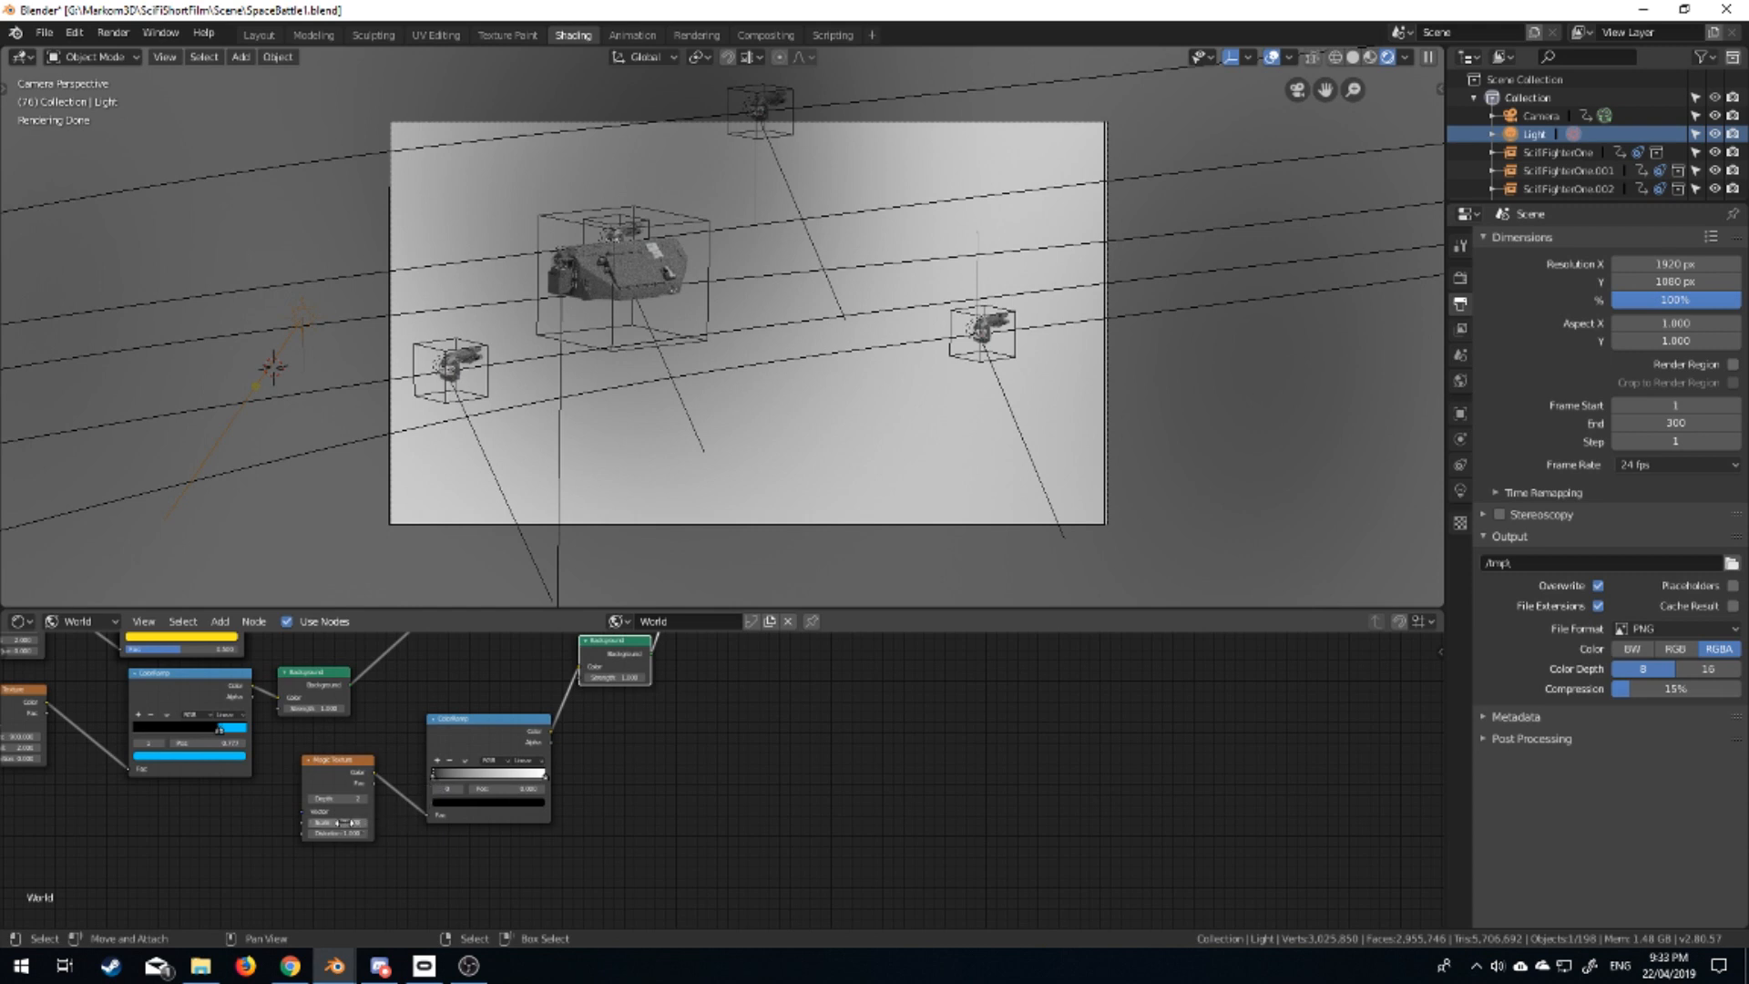
Connect the Magic Texture through the ColorRamp and Background into a Mix Shader with the stars.
{"action": "left_click", "coordinate": [339, 822]}
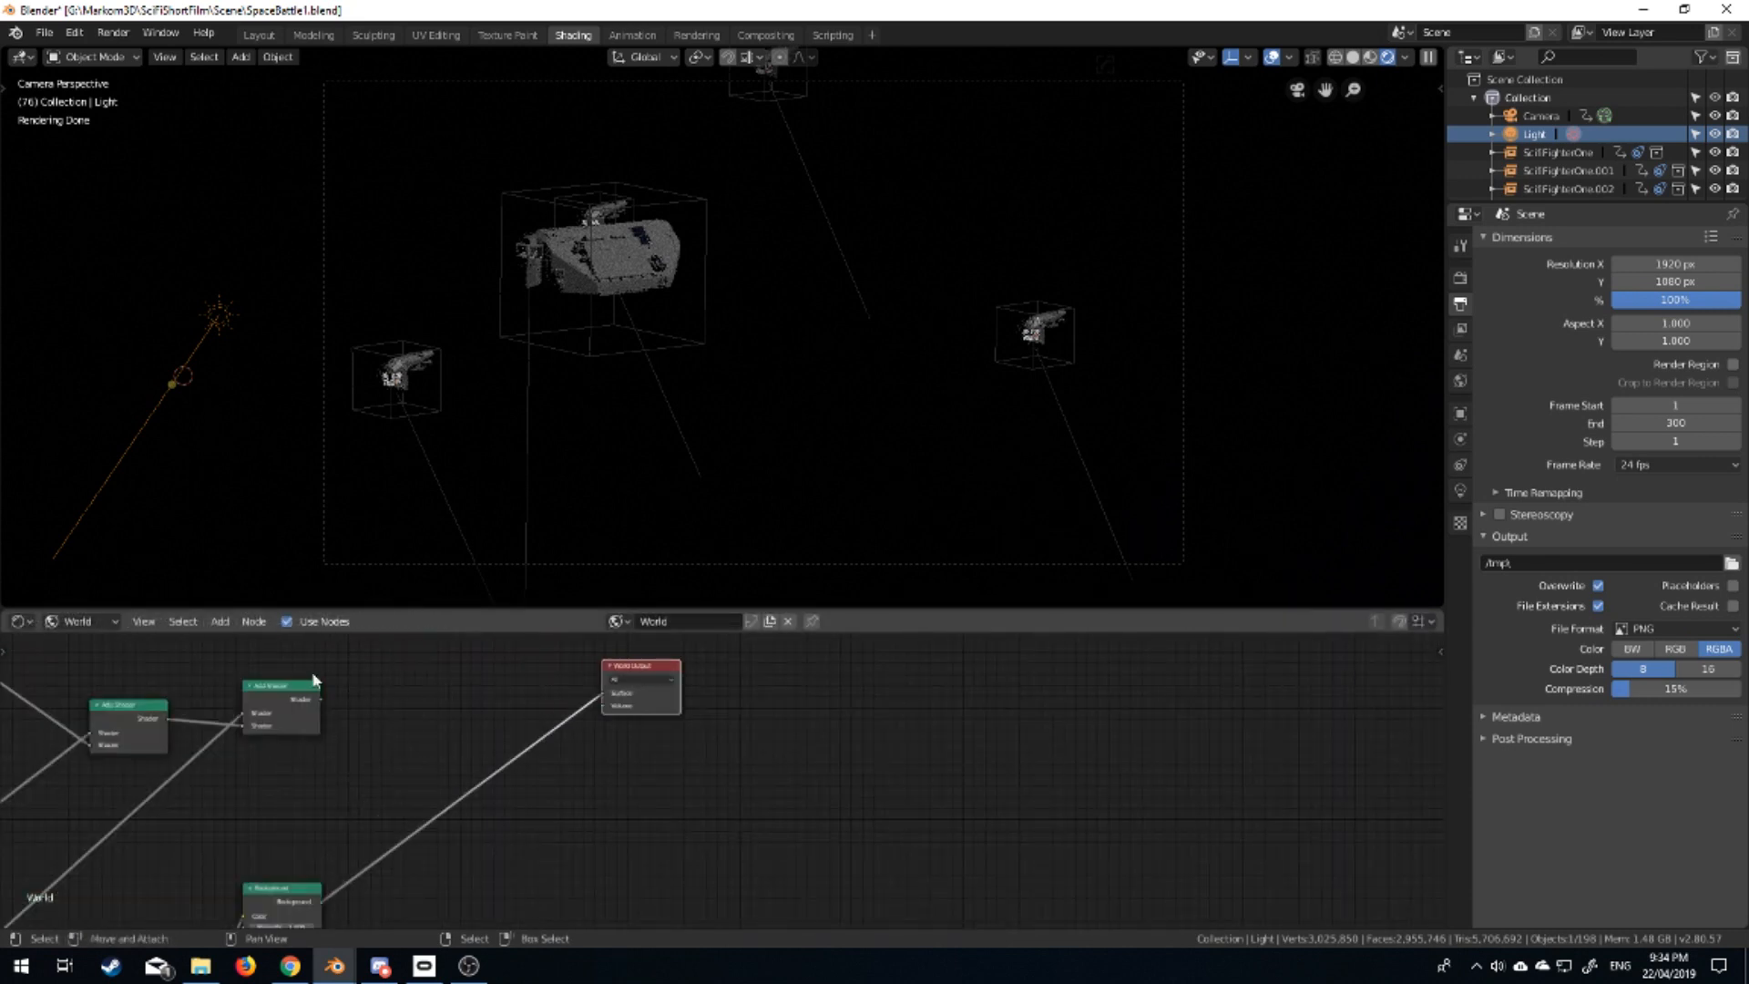
Wire the shader combining nebula and stars into the World Output Surface socket.
{"action": "left_click", "coordinate": [279, 687]}
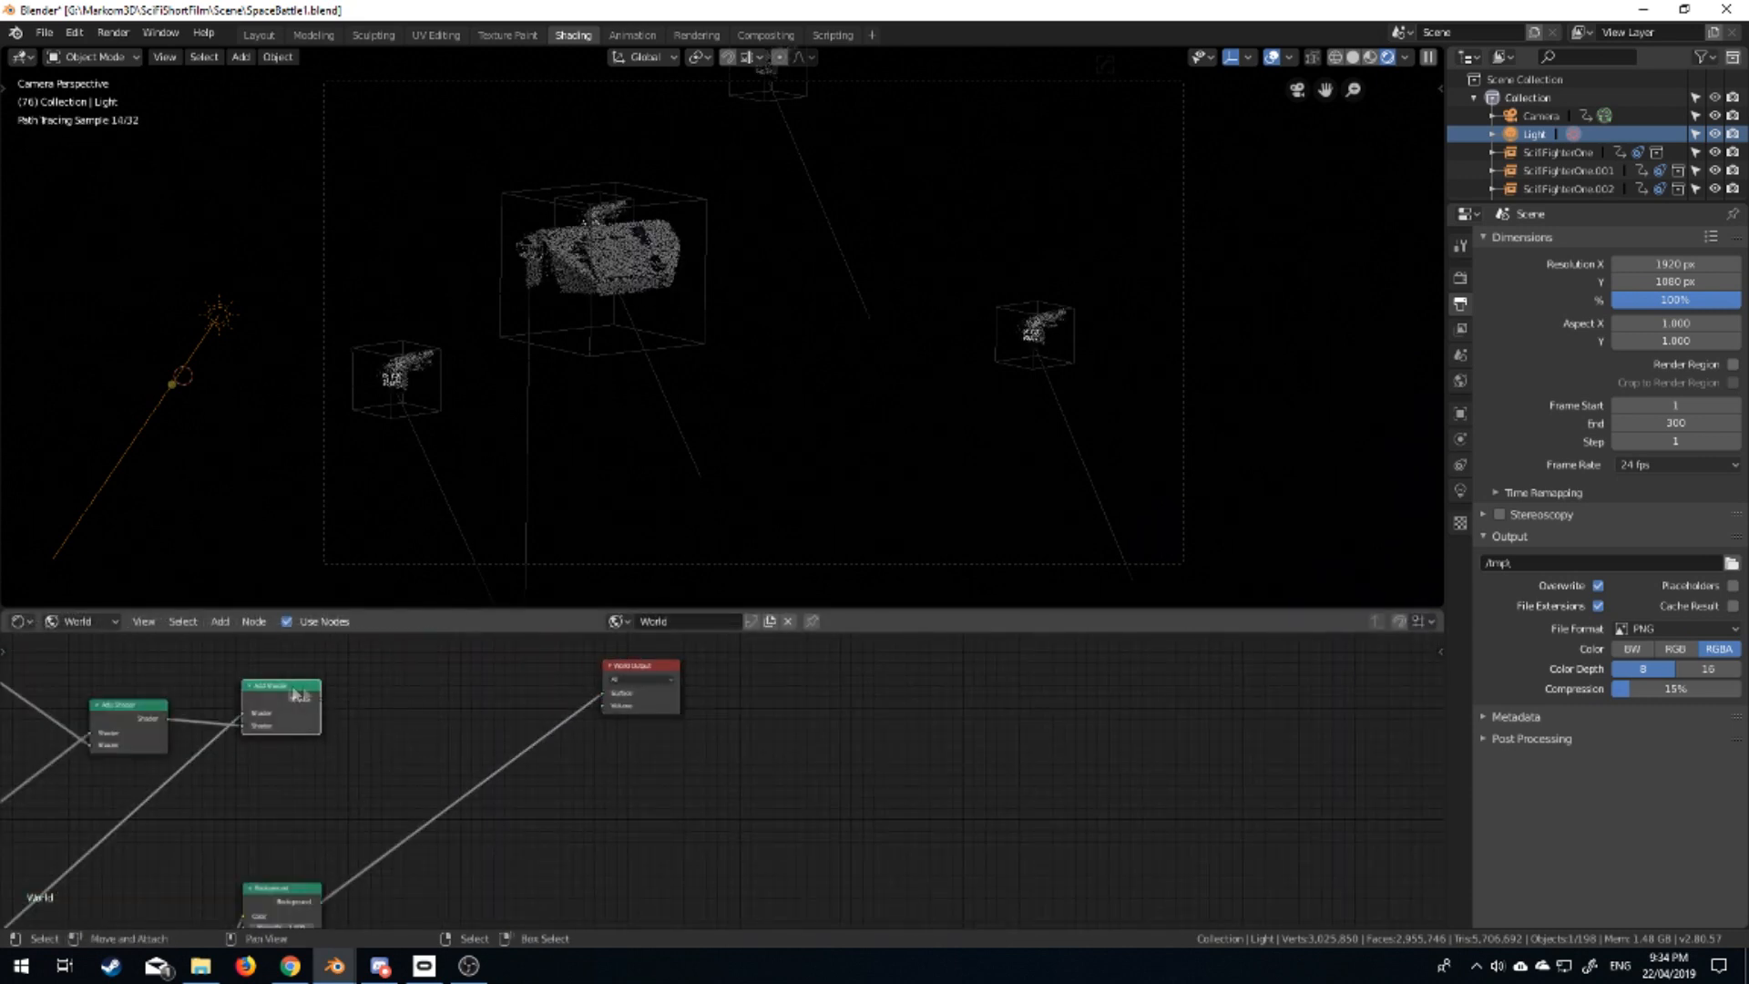